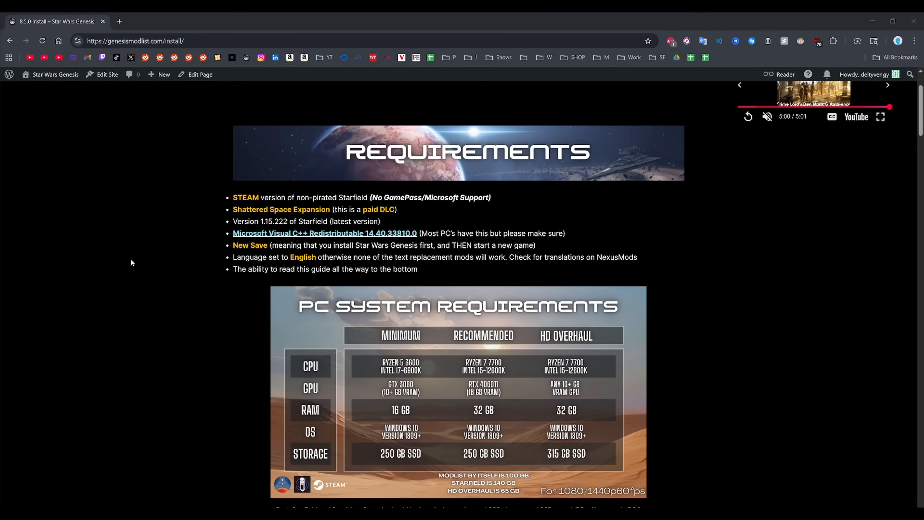
{"action": "mouse_move", "coordinate": [346, 188]}
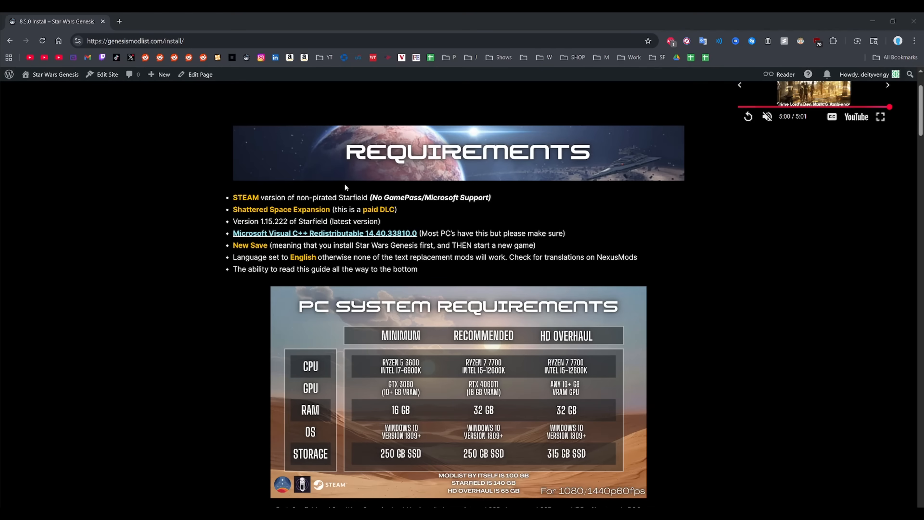
{"action": "mouse_move", "coordinate": [648, 246]}
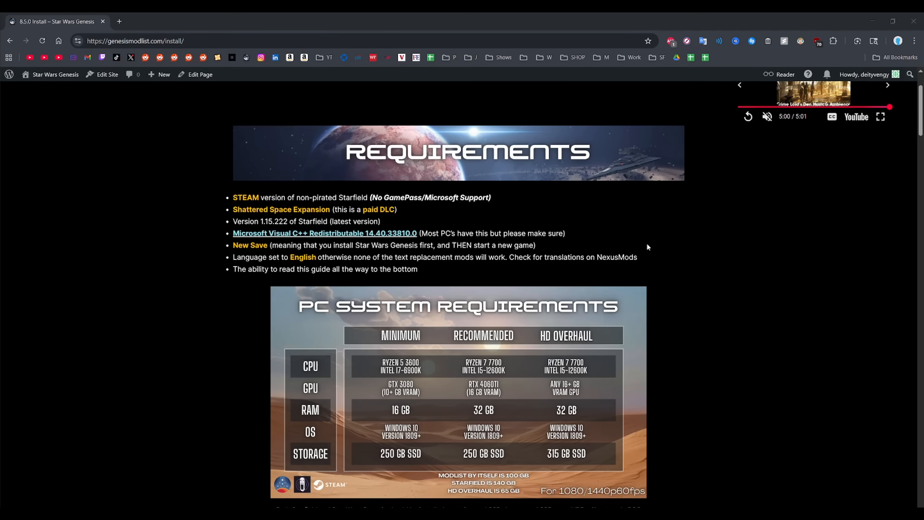
{"action": "mouse_move", "coordinate": [572, 223]}
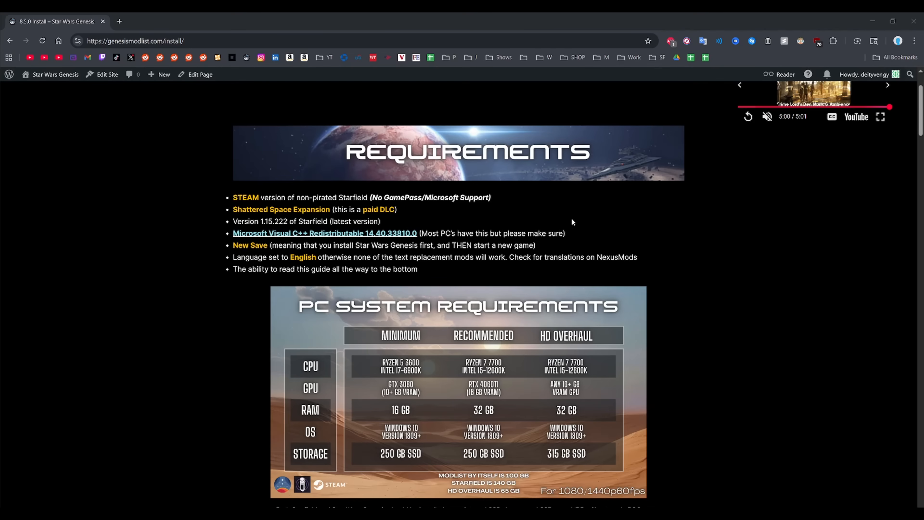
{"action": "mouse_move", "coordinate": [552, 220]}
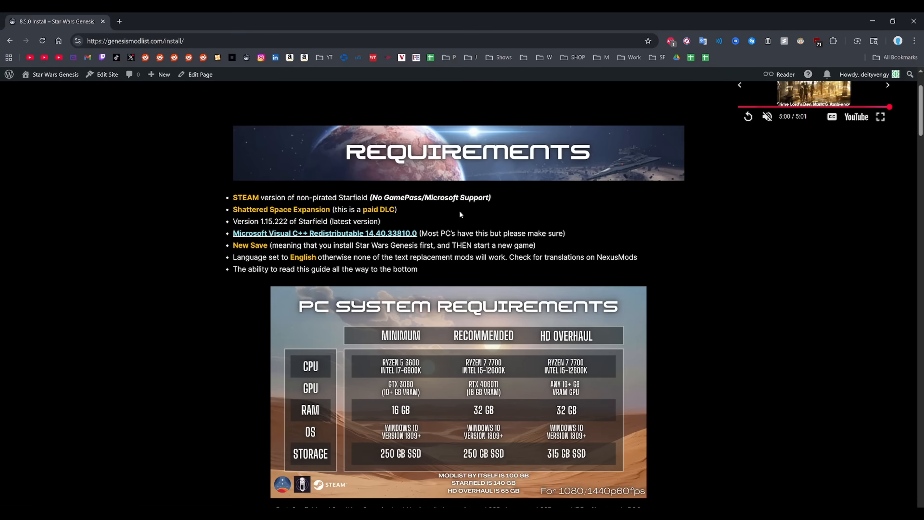
{"action": "mouse_move", "coordinate": [521, 215]}
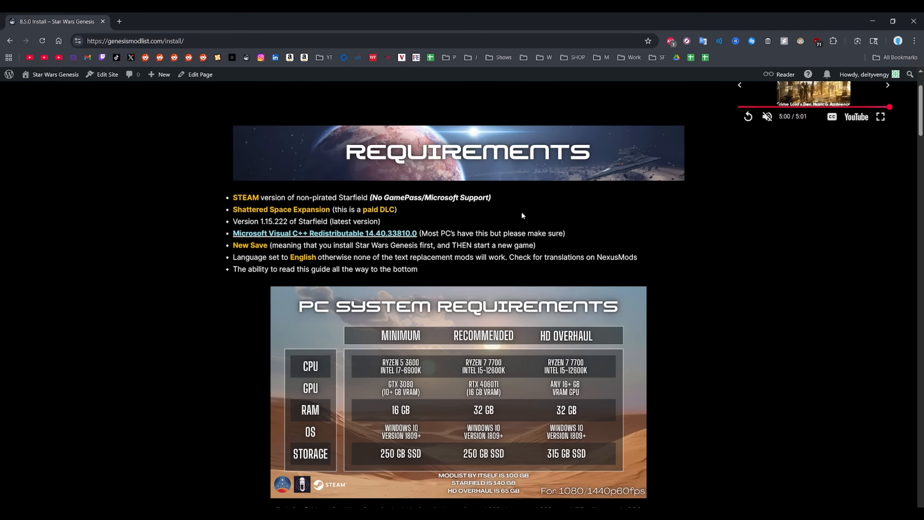
{"action": "mouse_move", "coordinate": [510, 211]}
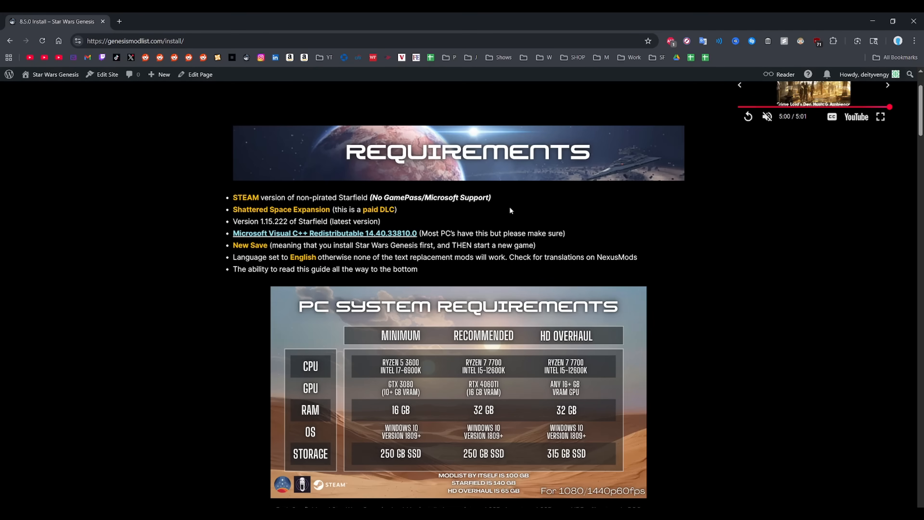
{"action": "mouse_move", "coordinate": [257, 253]}
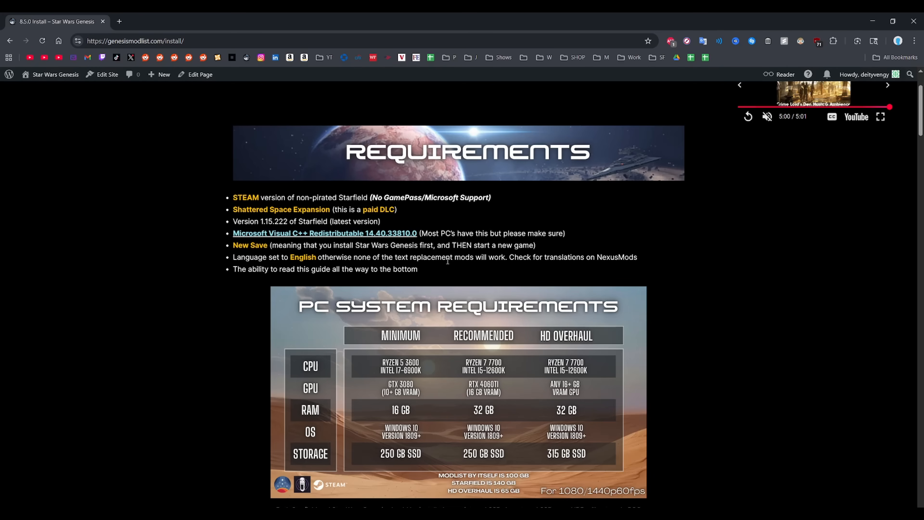
{"action": "mouse_move", "coordinate": [593, 277]}
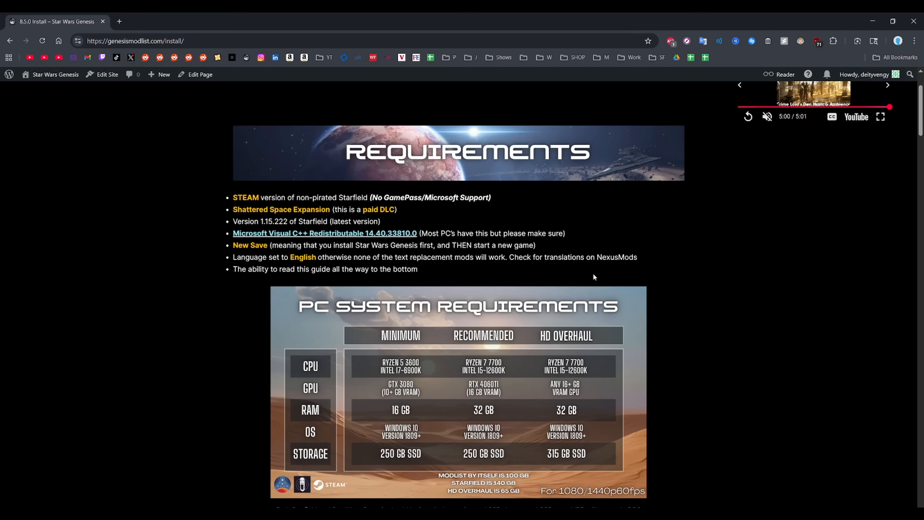
Step: Scroll the install page down to the STOP warning and Pre-Install Steps banner
{"action": "scroll", "scroll_direction": "down", "scroll_amount": 3}
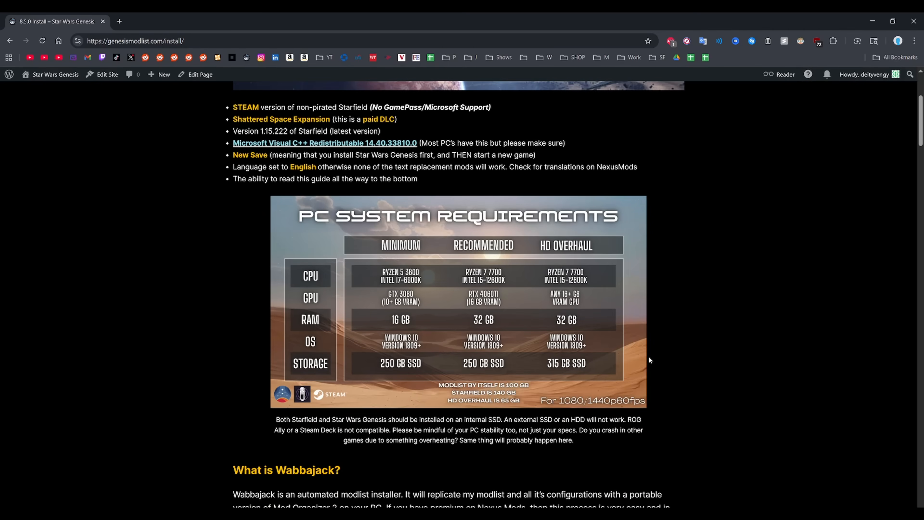
{"action": "mouse_move", "coordinate": [736, 341]}
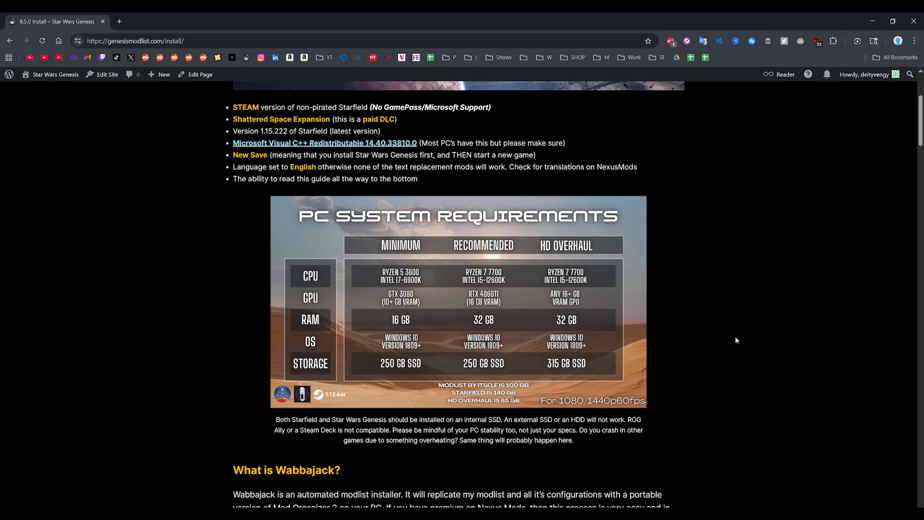
{"action": "mouse_move", "coordinate": [475, 313]}
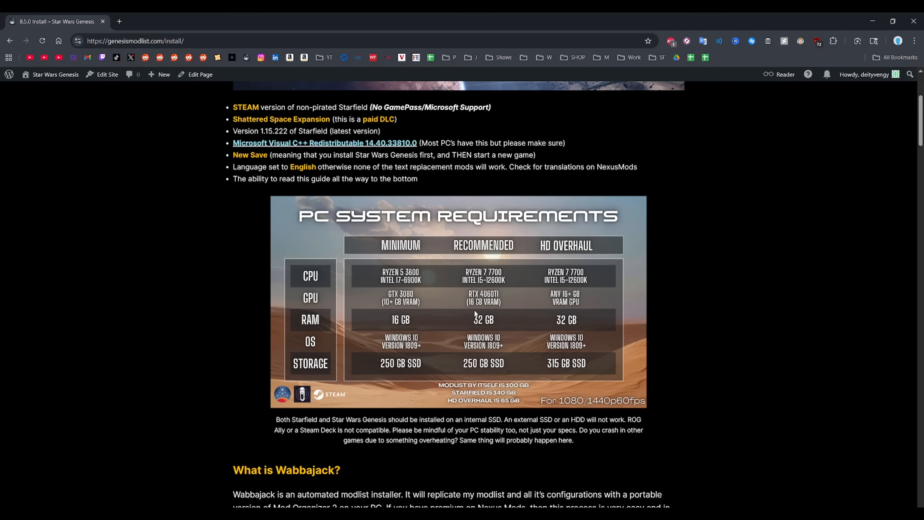
{"action": "mouse_move", "coordinate": [536, 292]}
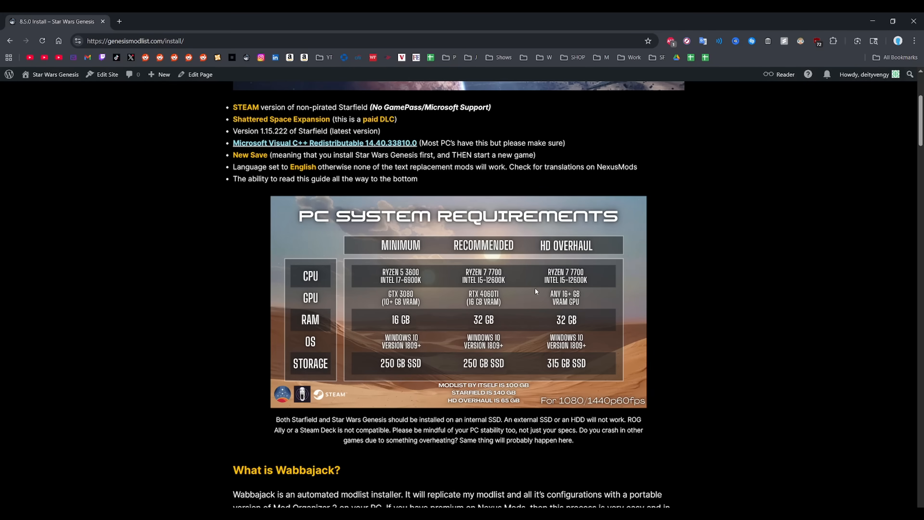
{"action": "mouse_move", "coordinate": [416, 427]}
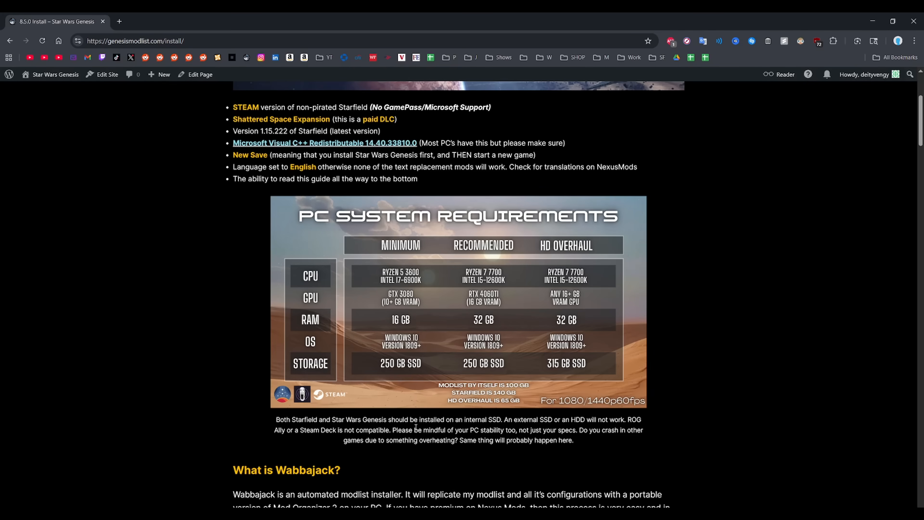
{"action": "mouse_move", "coordinate": [639, 428]}
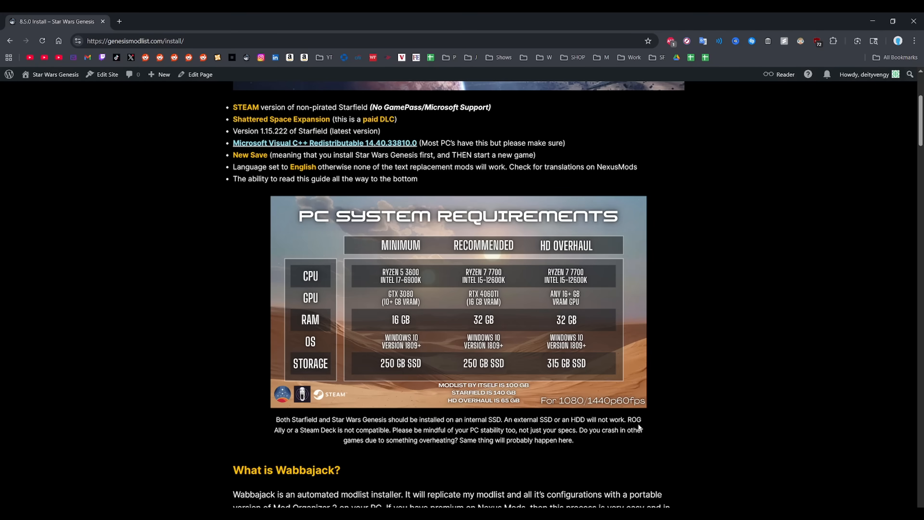
{"action": "mouse_move", "coordinate": [664, 422]}
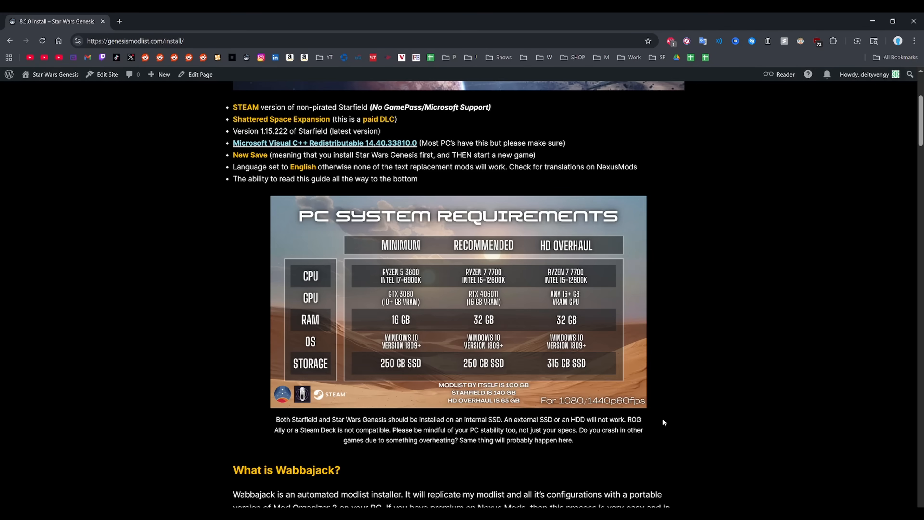
{"action": "mouse_move", "coordinate": [658, 420]}
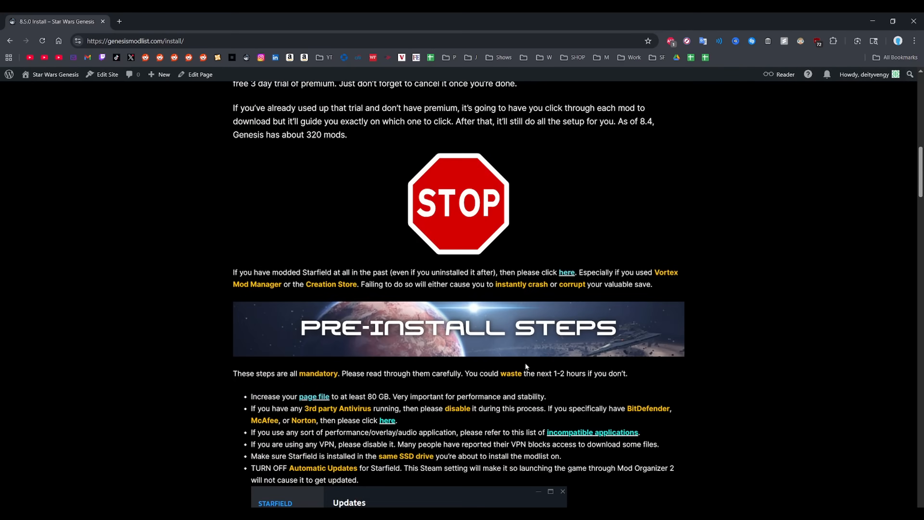
Step: Scroll down to the full Pre-Install Steps bullet list and the Installation banner
{"action": "scroll", "scroll_direction": "down", "scroll_amount": 3}
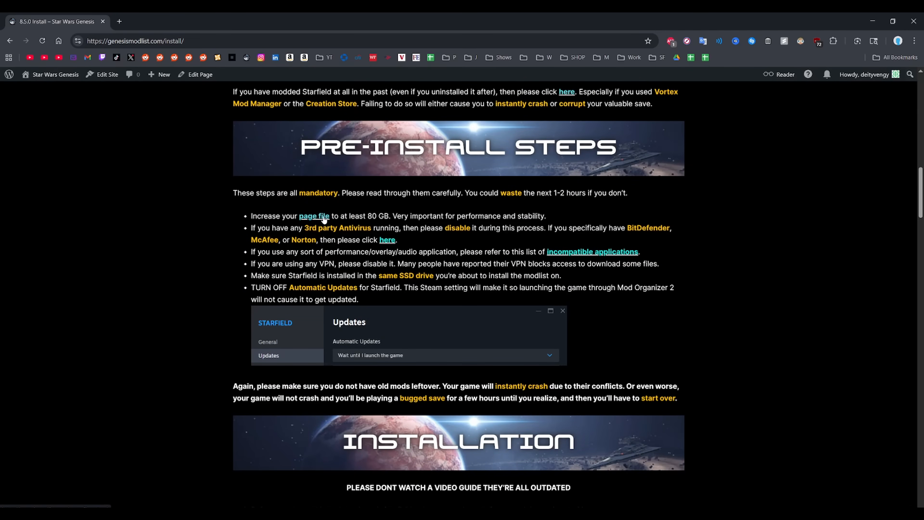
{"action": "scroll", "scroll_direction": "down", "scroll_amount": 3}
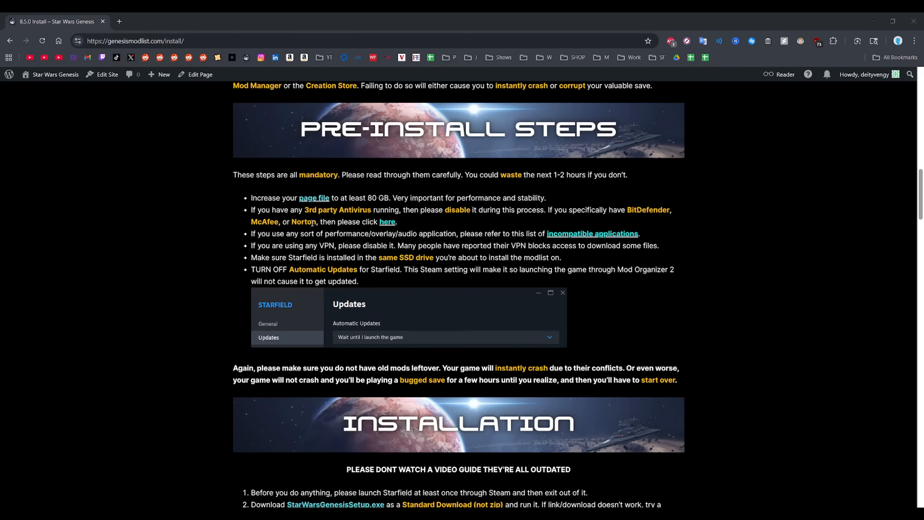
{"action": "mouse_move", "coordinate": [197, 355]}
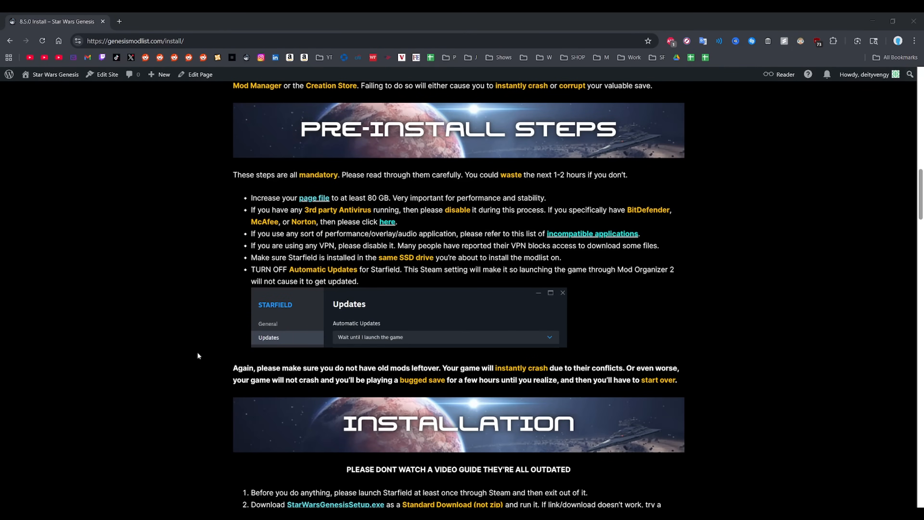
{"action": "mouse_move", "coordinate": [163, 308]}
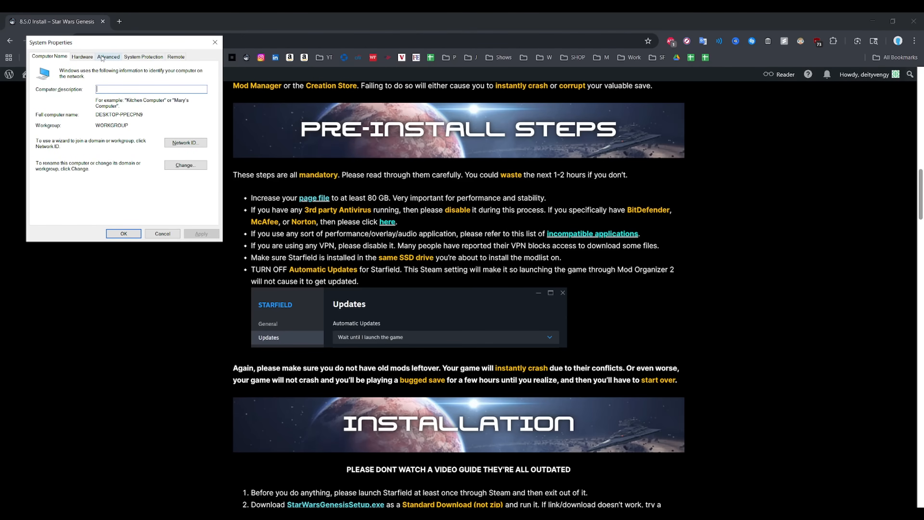
Step: Check the Virtual Memory settings, confirming the 100000 MB paging file, then close them
{"action": "left_click", "coordinate": [108, 57]}
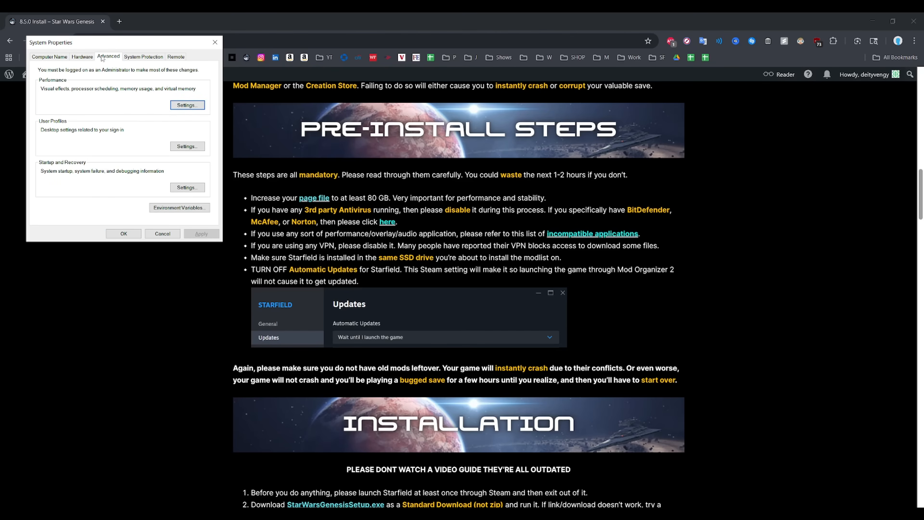
{"action": "left_click", "coordinate": [187, 105]}
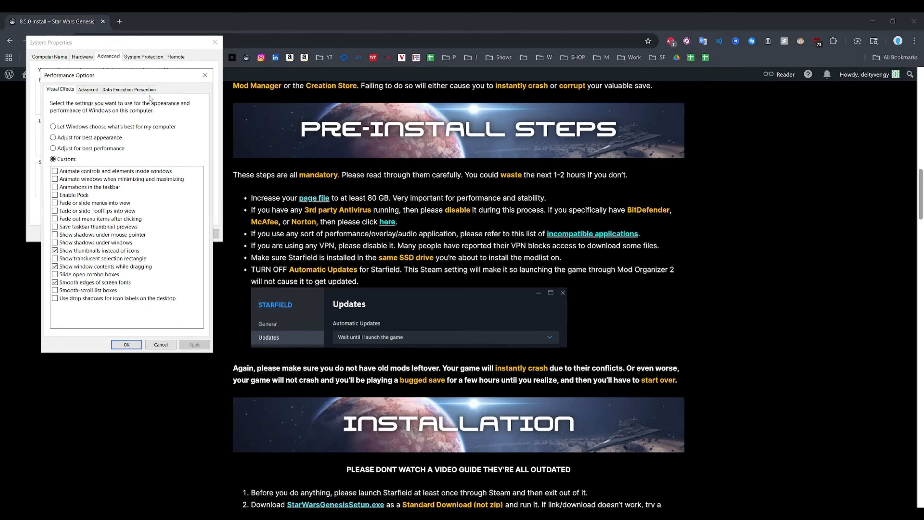
{"action": "left_click", "coordinate": [88, 89]}
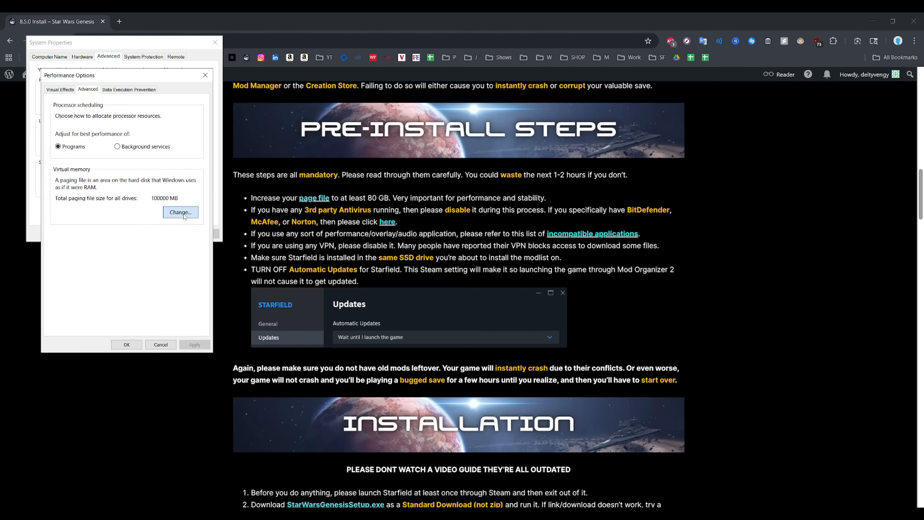
{"action": "left_click", "coordinate": [180, 212]}
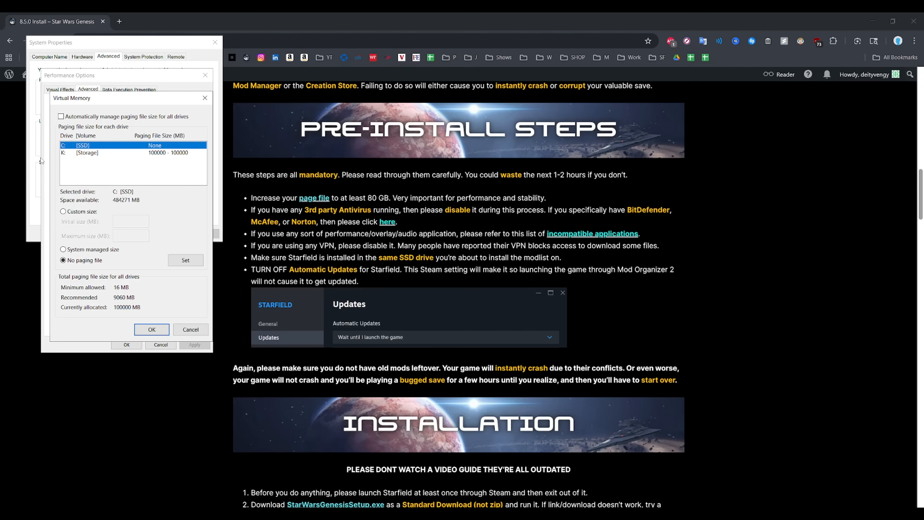
{"action": "mouse_move", "coordinate": [116, 156]}
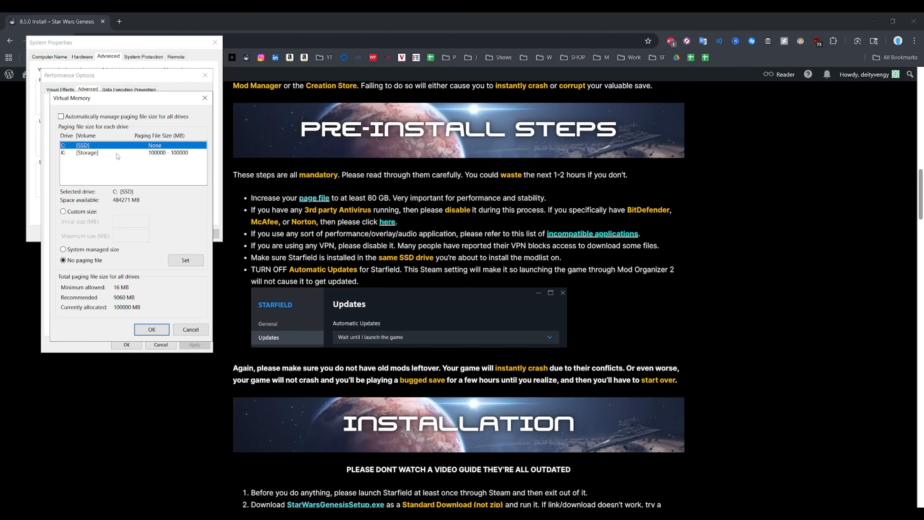
{"action": "left_click", "coordinate": [87, 152]}
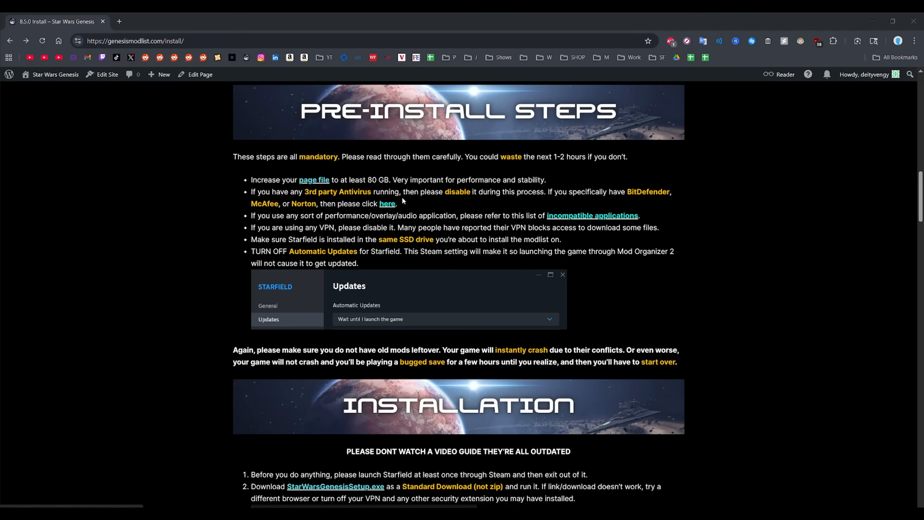
Step: Open the BitDefender antivirus troubleshooting guide in a new tab
{"action": "left_click", "coordinate": [386, 203]}
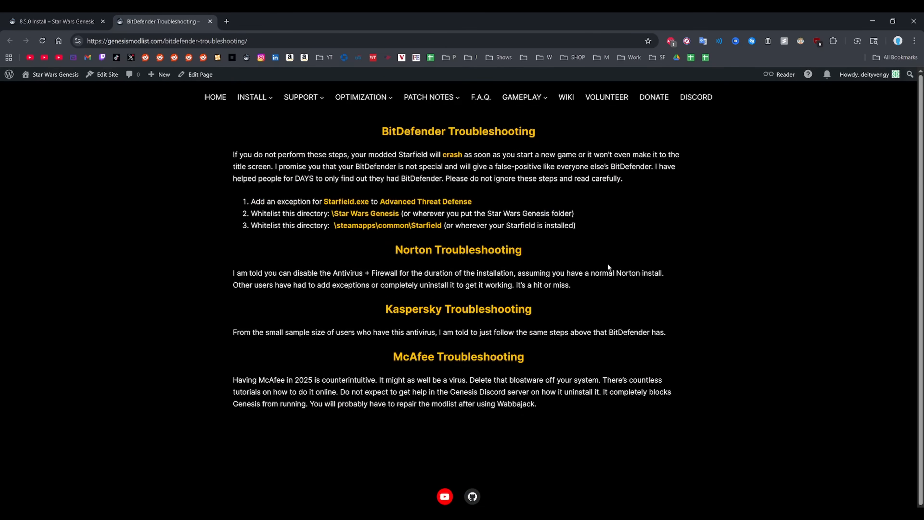
{"action": "mouse_move", "coordinate": [446, 341]}
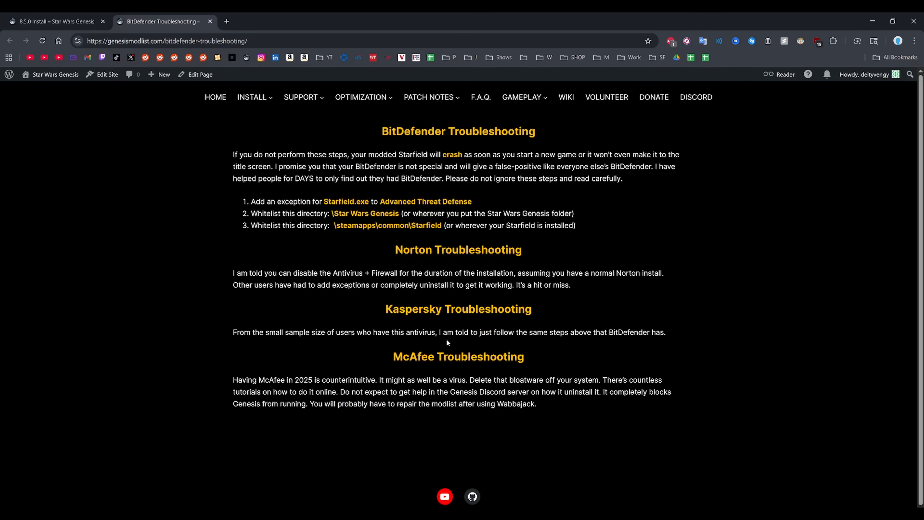
Step: Open the incompatible applications list in its own tab and return to the Install tab
{"action": "left_click", "coordinate": [53, 21]}
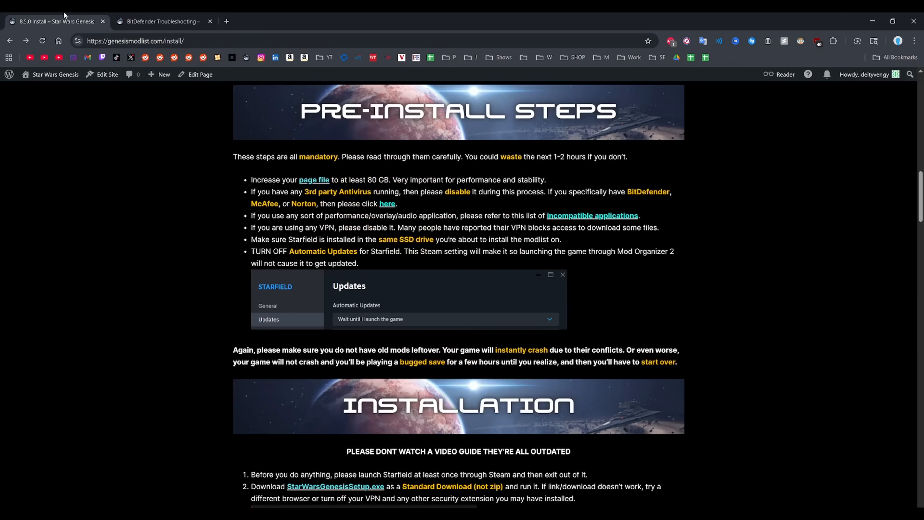
{"action": "mouse_move", "coordinate": [557, 218]}
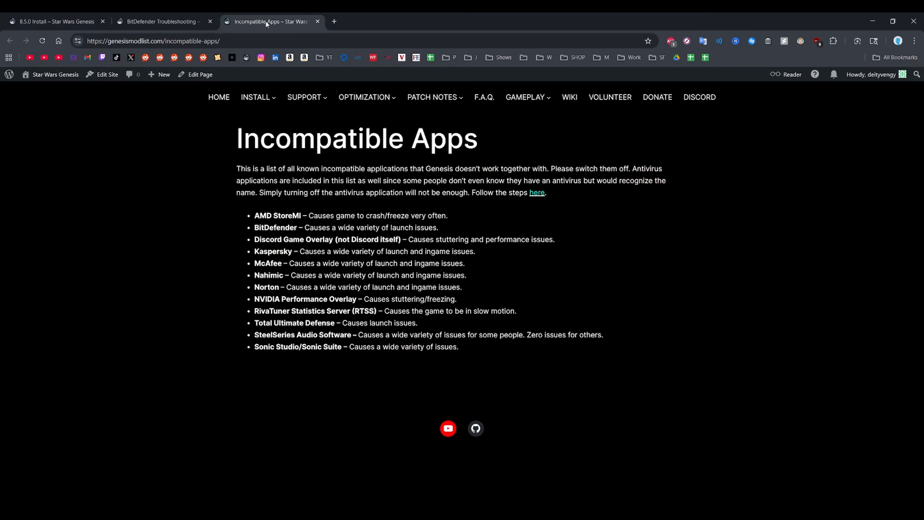
{"action": "mouse_move", "coordinate": [228, 193]}
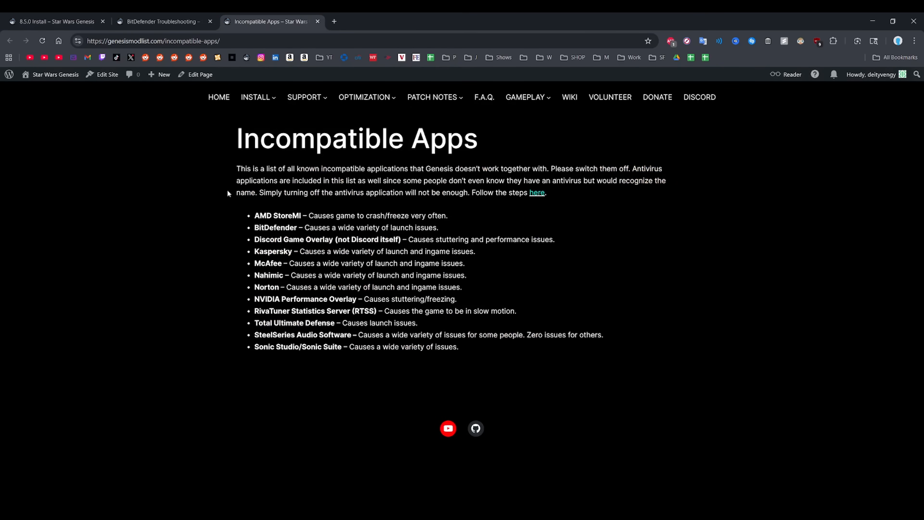
{"action": "mouse_move", "coordinate": [236, 189]}
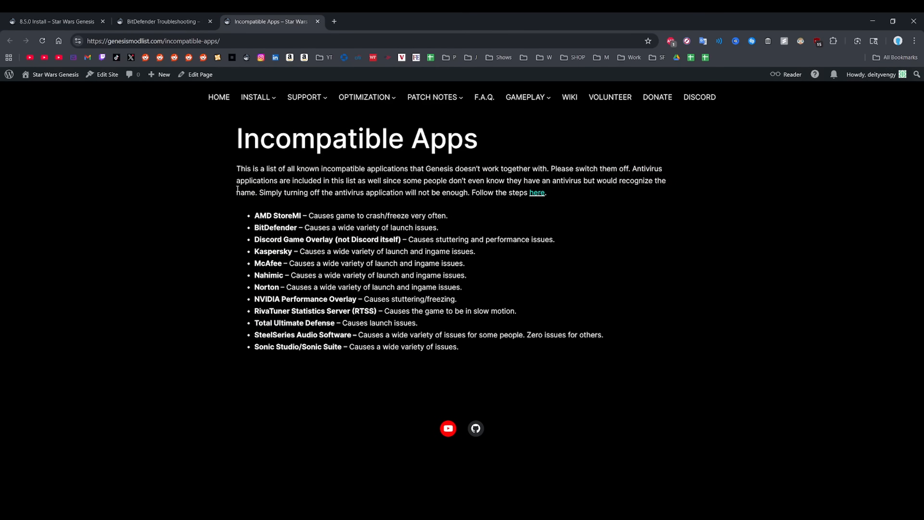
{"action": "mouse_move", "coordinate": [665, 317]}
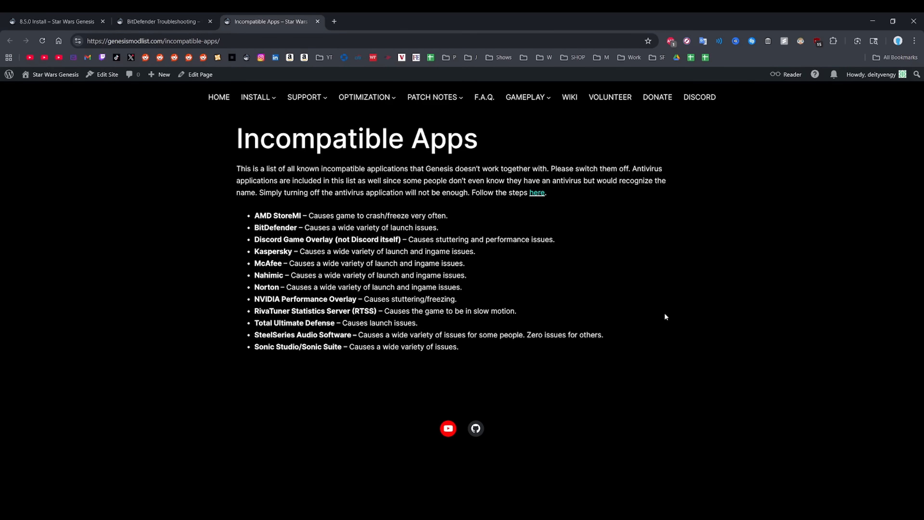
{"action": "mouse_move", "coordinate": [651, 215]}
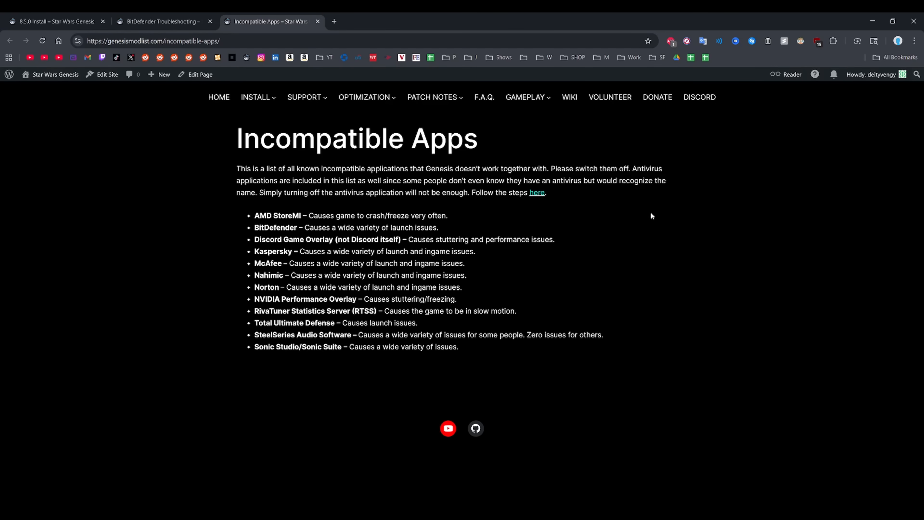
{"action": "mouse_move", "coordinate": [158, 246]}
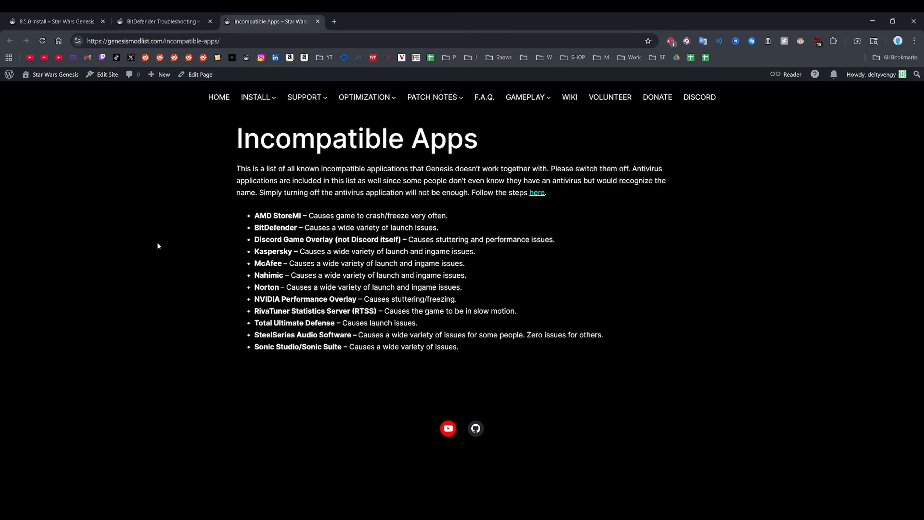
{"action": "mouse_move", "coordinate": [157, 237]}
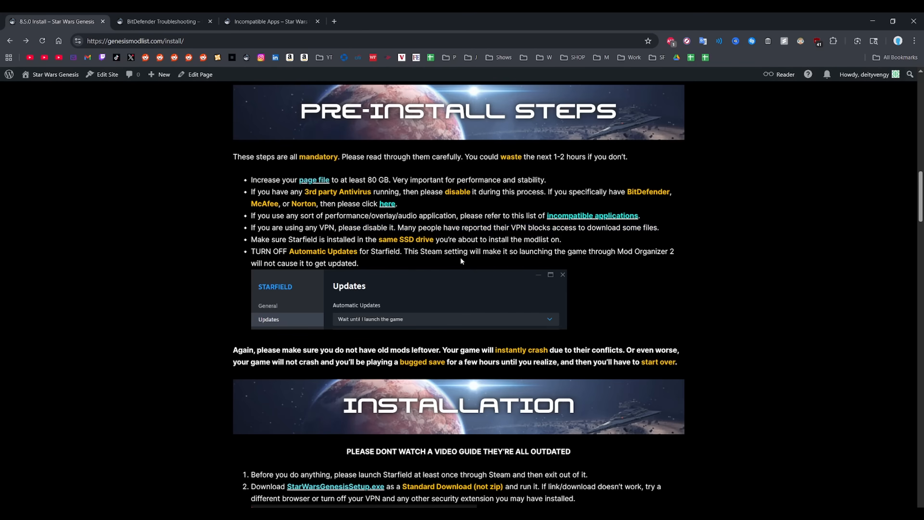
{"action": "mouse_move", "coordinate": [433, 319]}
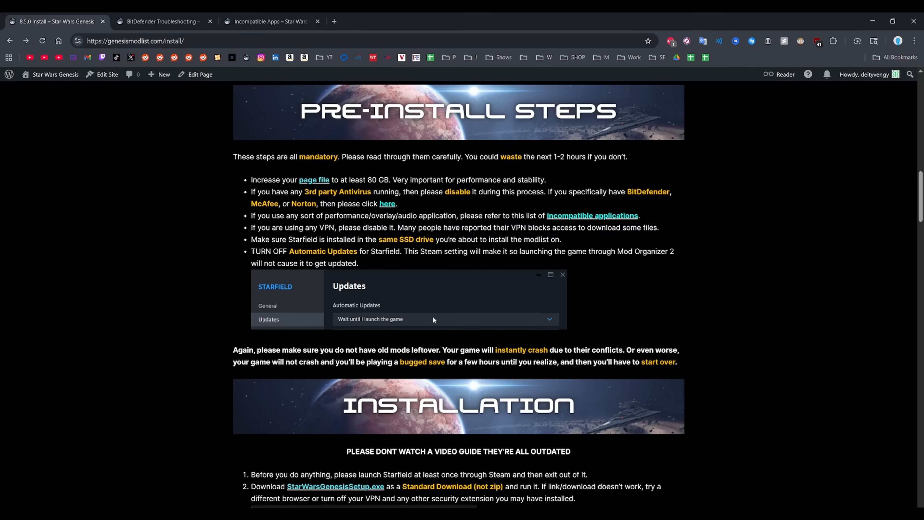
{"action": "mouse_move", "coordinate": [189, 285]}
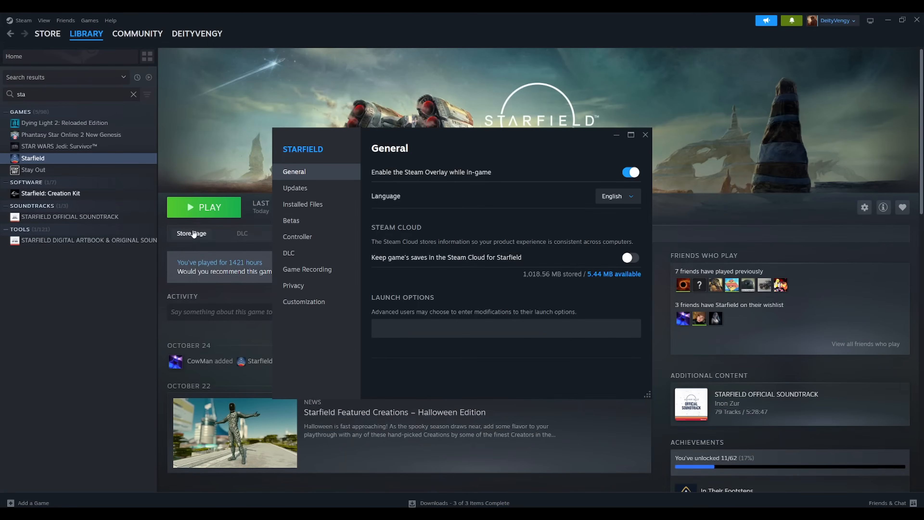
Step: In Starfield's Updates settings, set Automatic Updates to 'Wait until I launch the game'
{"action": "left_click", "coordinate": [295, 188]}
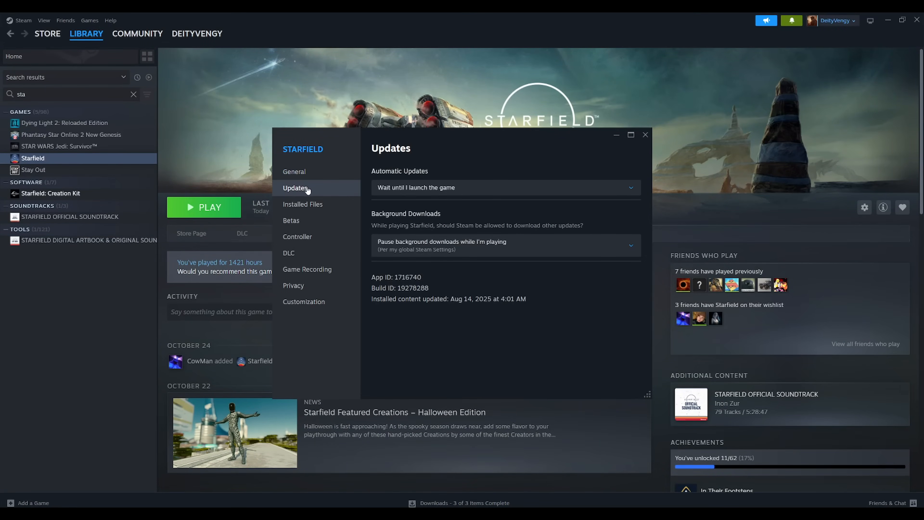
{"action": "left_click", "coordinate": [505, 187]}
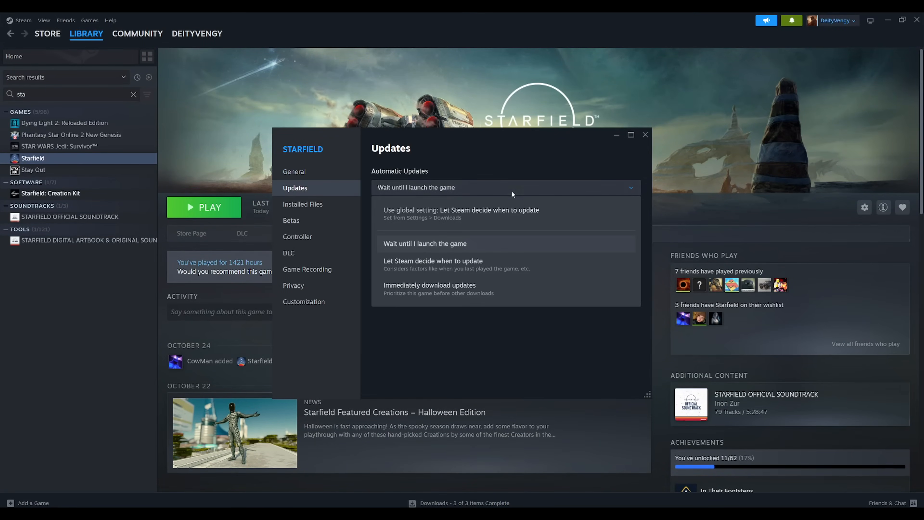
{"action": "mouse_move", "coordinate": [447, 244]}
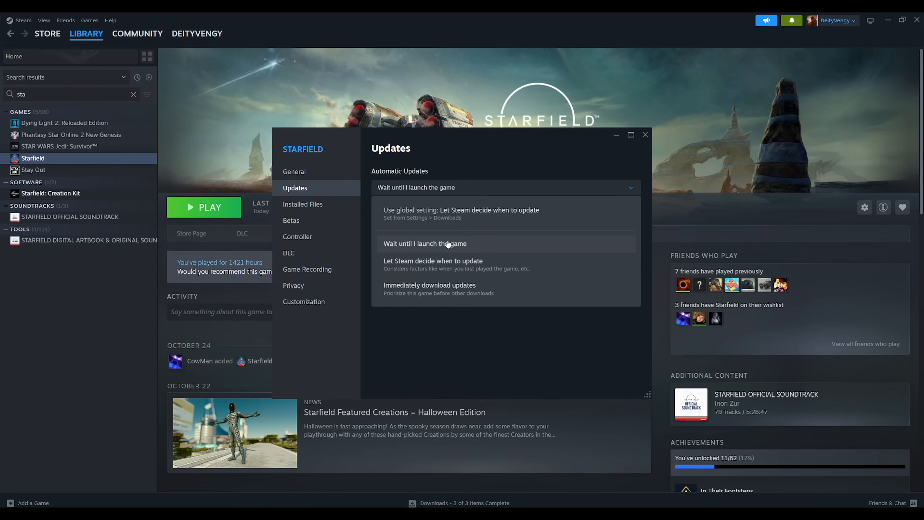
{"action": "mouse_move", "coordinate": [475, 244]}
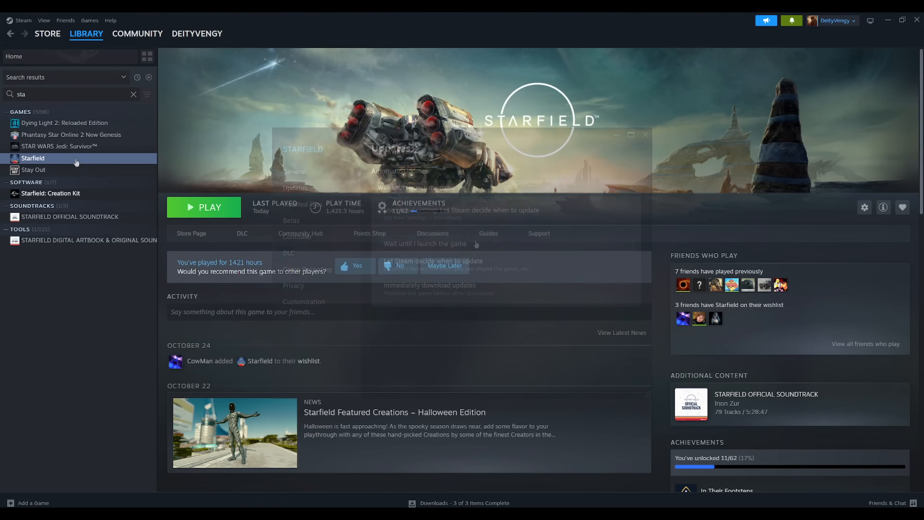
Step: Close the BitDefender and Incompatible Apps tabs, leaving only the Install page open
{"action": "right_click", "coordinate": [33, 158]}
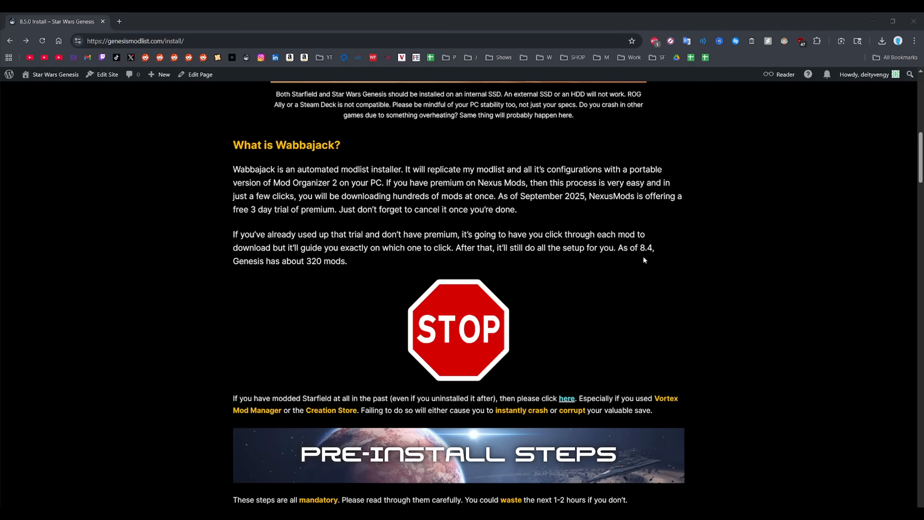
{"action": "mouse_move", "coordinate": [688, 265]}
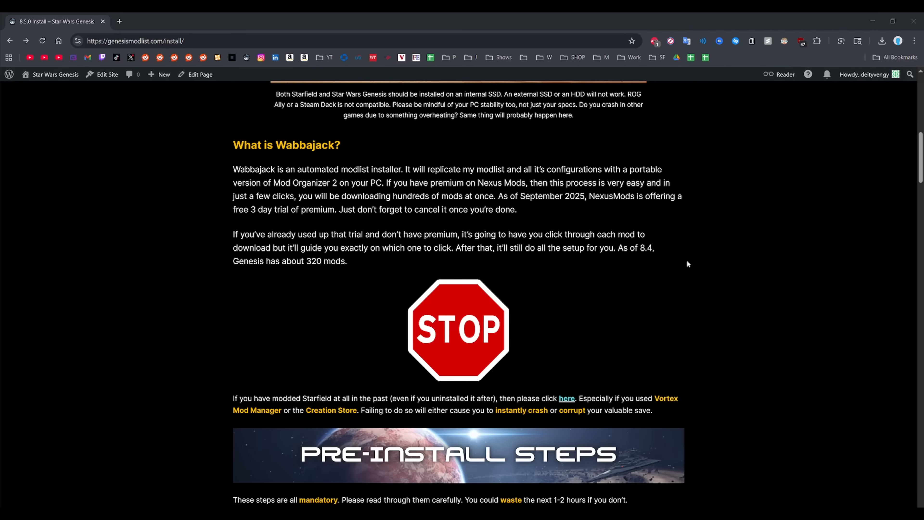
{"action": "mouse_move", "coordinate": [727, 267]}
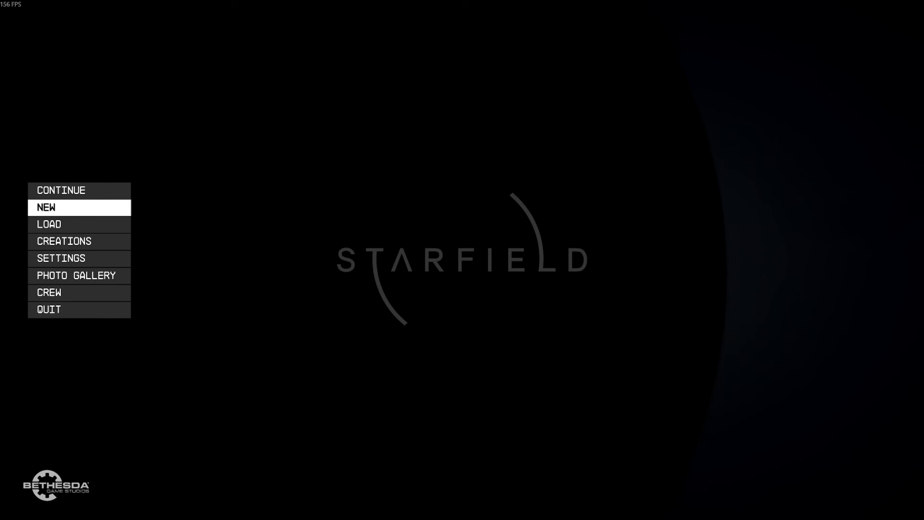
Step: Quit Starfield from the main menu and confirm quitting to the desktop
{"action": "left_click", "coordinate": [48, 310]}
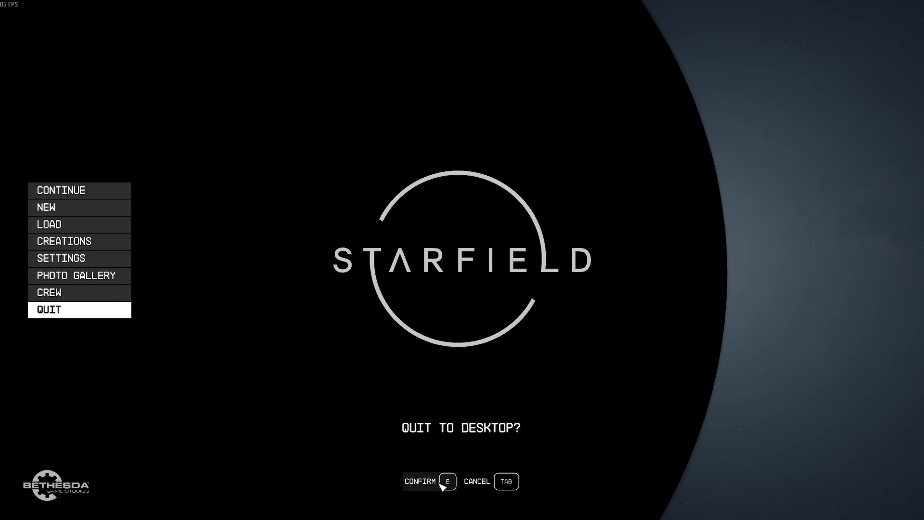
{"action": "left_click", "coordinate": [420, 481]}
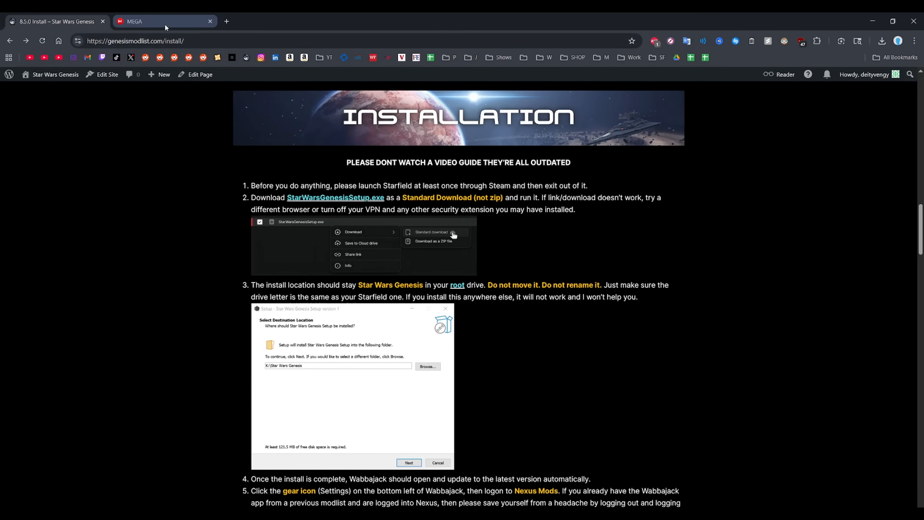
Step: From the MEGA folder, start a Standard download of StarWarsGenesisSetup.exe as a normal file
{"action": "left_click", "coordinate": [163, 21]}
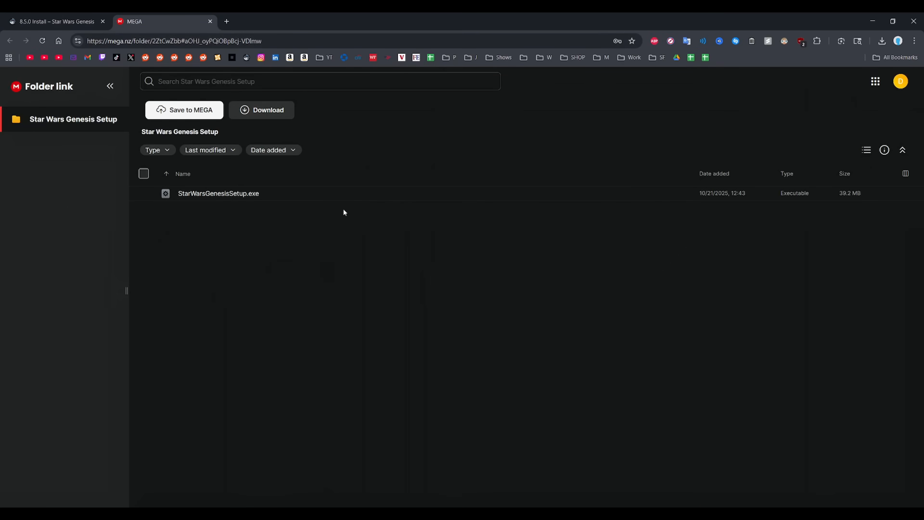
{"action": "right_click", "coordinate": [218, 193]}
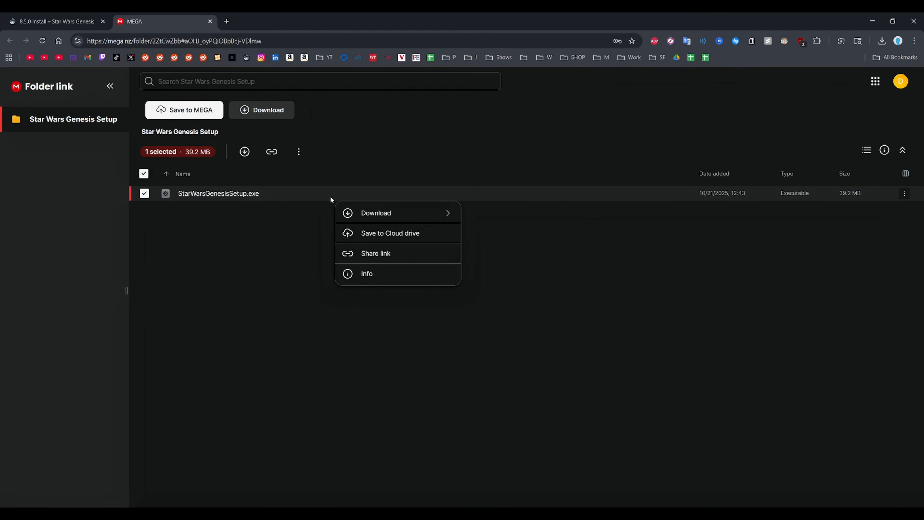
{"action": "left_click", "coordinate": [522, 218]}
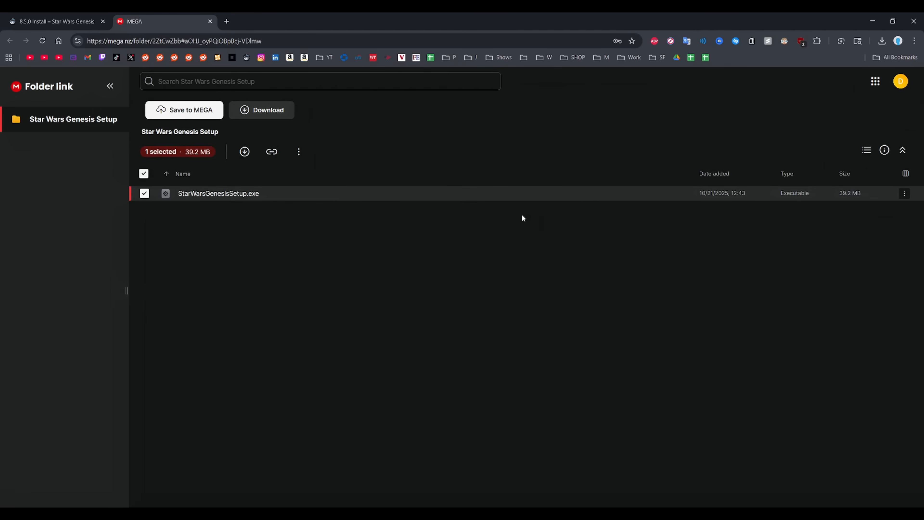
{"action": "left_click", "coordinate": [267, 110]}
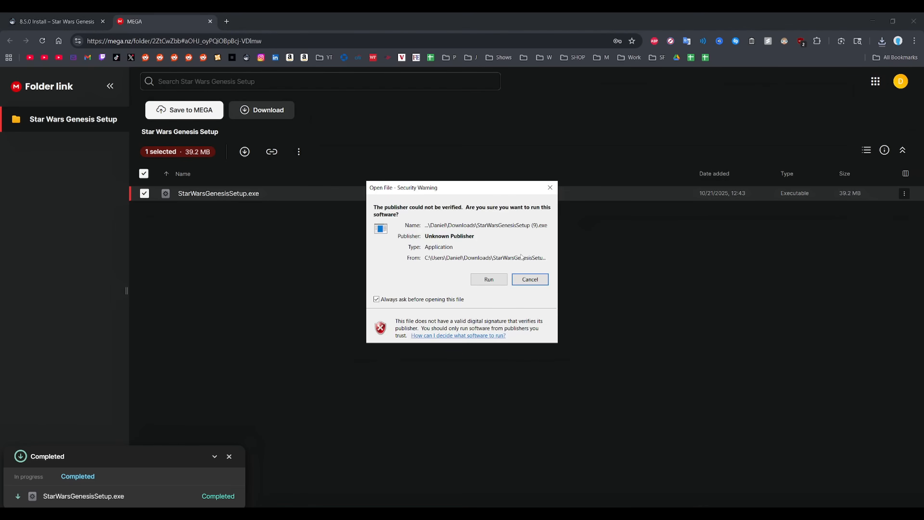
Step: Run the setup despite the warning and install into K:\Star Wars Genesis
{"action": "left_click", "coordinate": [488, 279]}
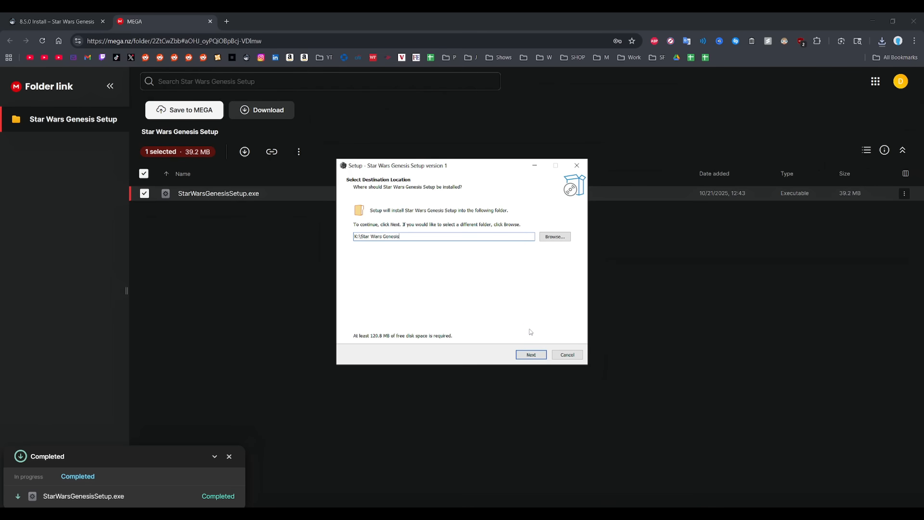
{"action": "left_click", "coordinate": [530, 354]}
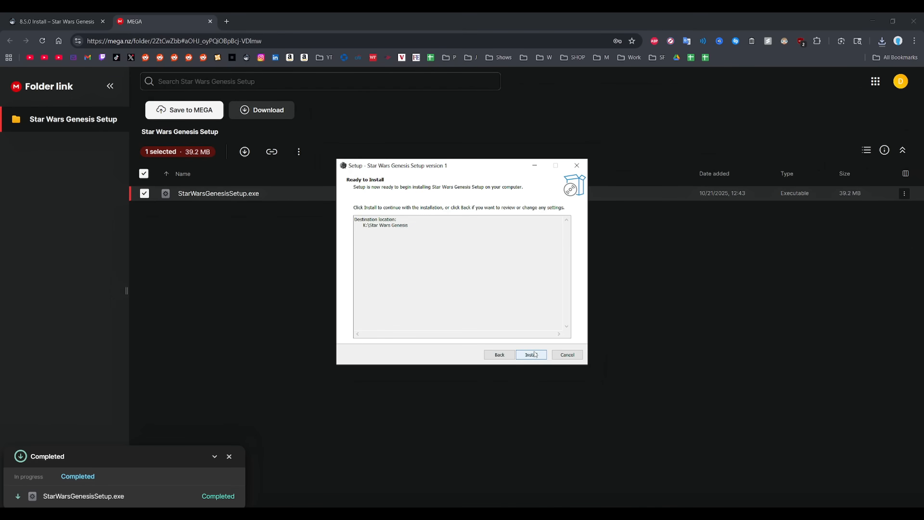
{"action": "left_click", "coordinate": [530, 354]}
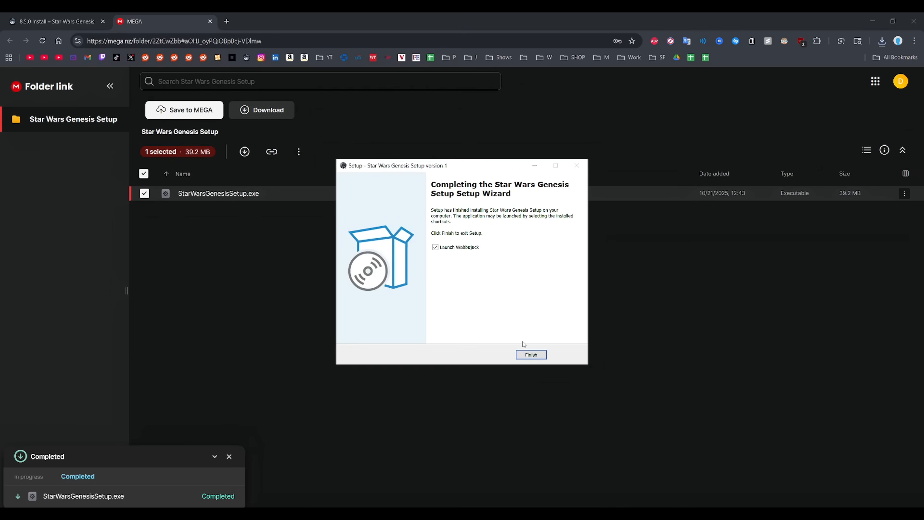
Step: Finish setup launching Wabbajack and start the Nexus Mods login from Settings
{"action": "left_click", "coordinate": [530, 354]}
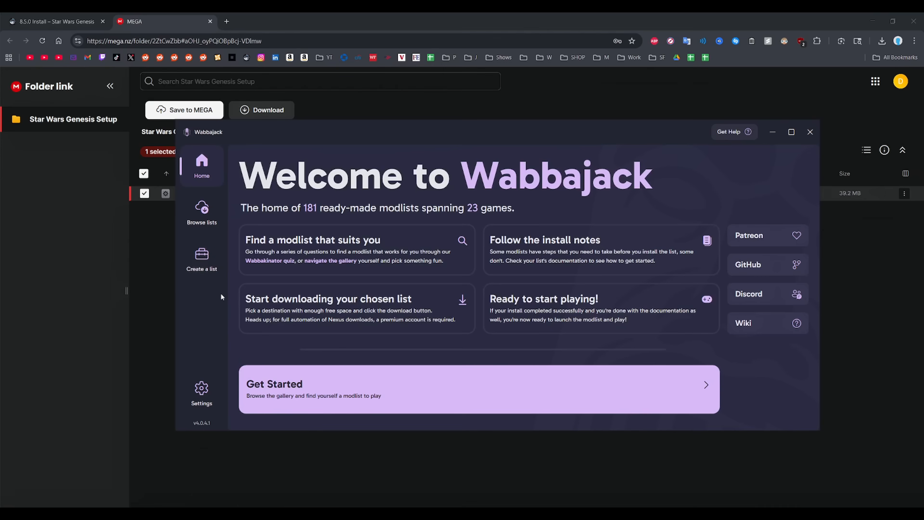
{"action": "left_click", "coordinate": [202, 393]}
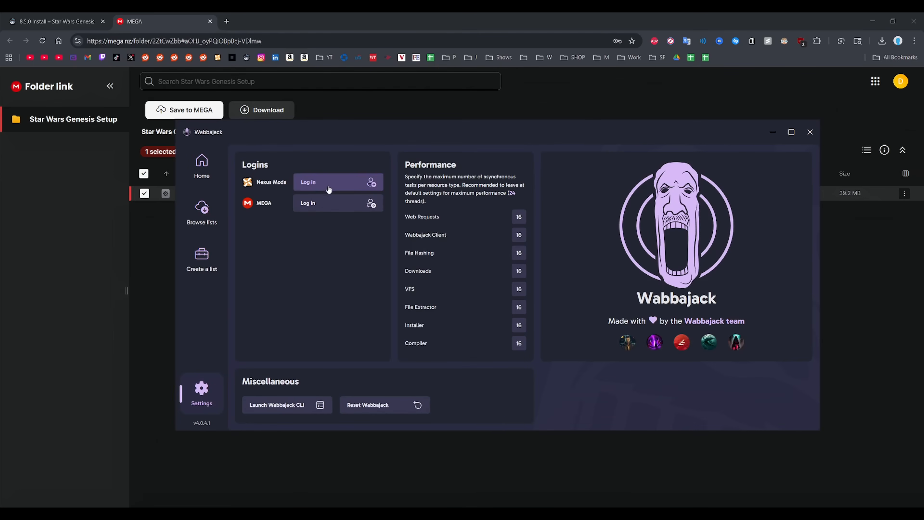
{"action": "left_click", "coordinate": [307, 182]}
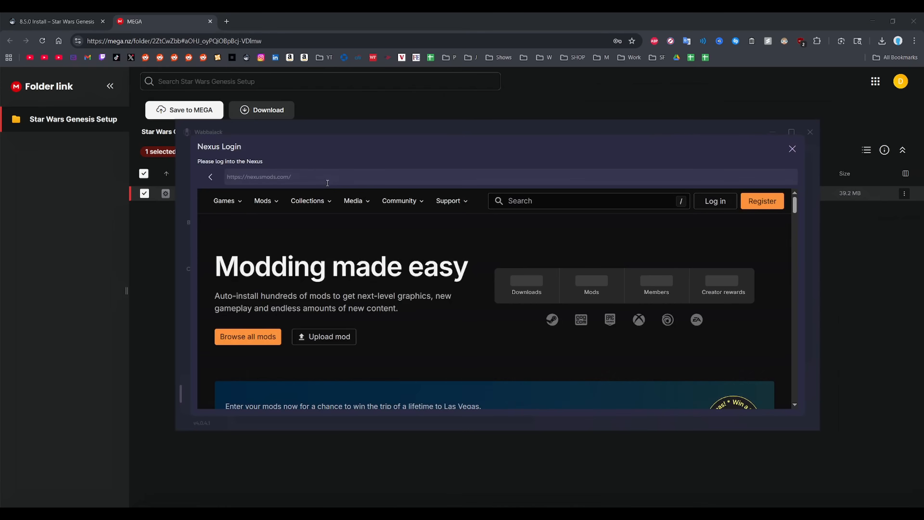
Step: Log in to Nexus Mods as DeityVengy and authorise Wabbajack, showing Nexus as logged in
{"action": "left_click", "coordinate": [715, 202]}
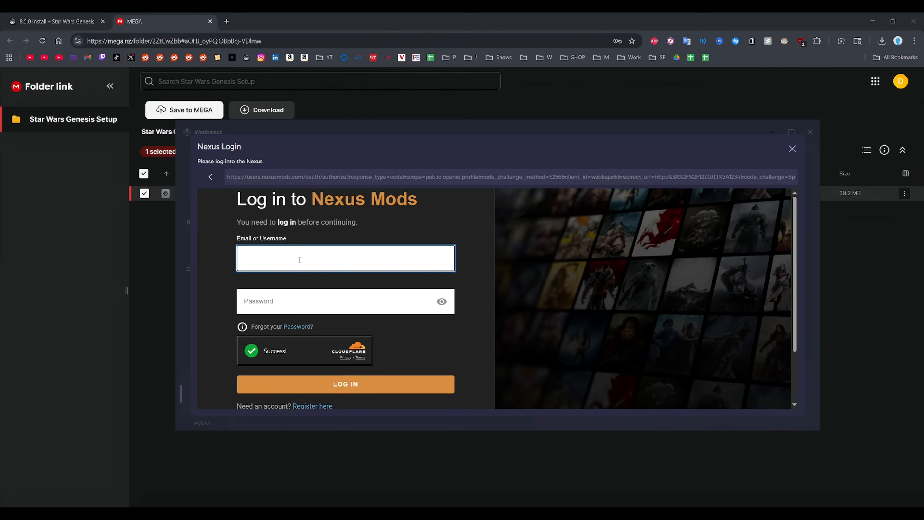
{"action": "type", "text": "DeityVengy"}
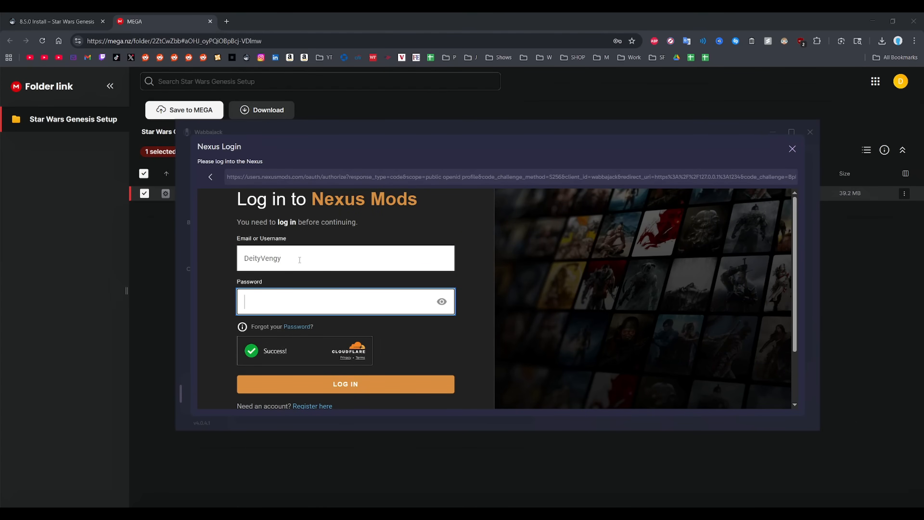
{"action": "left_click", "coordinate": [345, 383]}
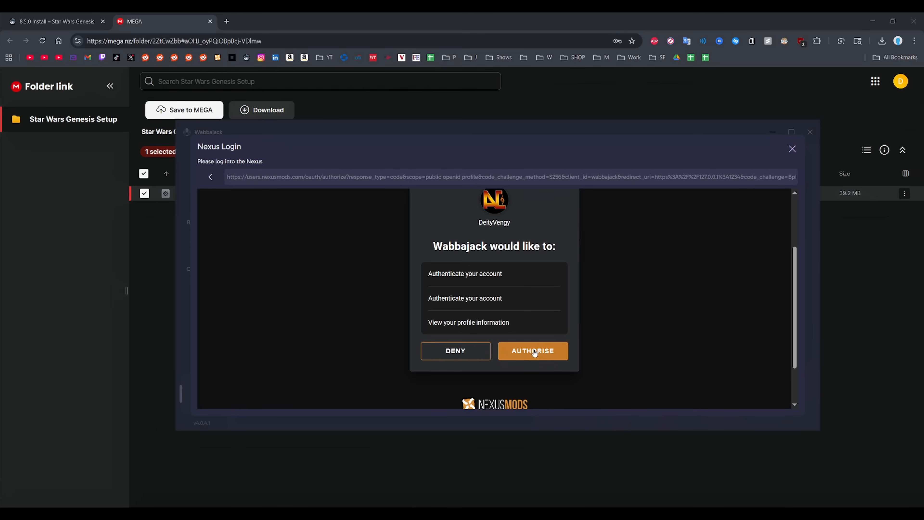
{"action": "left_click", "coordinate": [531, 351]}
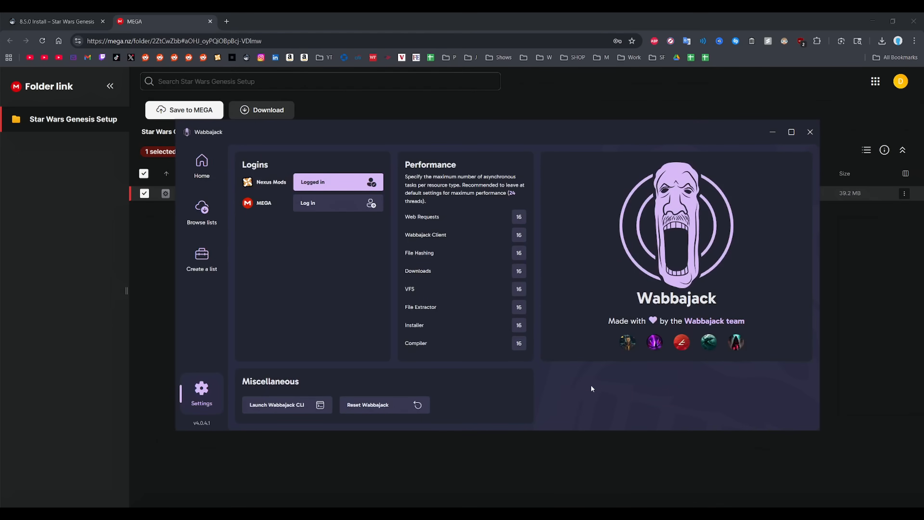
Step: Choose Install from disk and reach Star Wars Genesis.wabbajack in K:\Star Wars Genesis\Compiler
{"action": "left_click", "coordinate": [201, 212]}
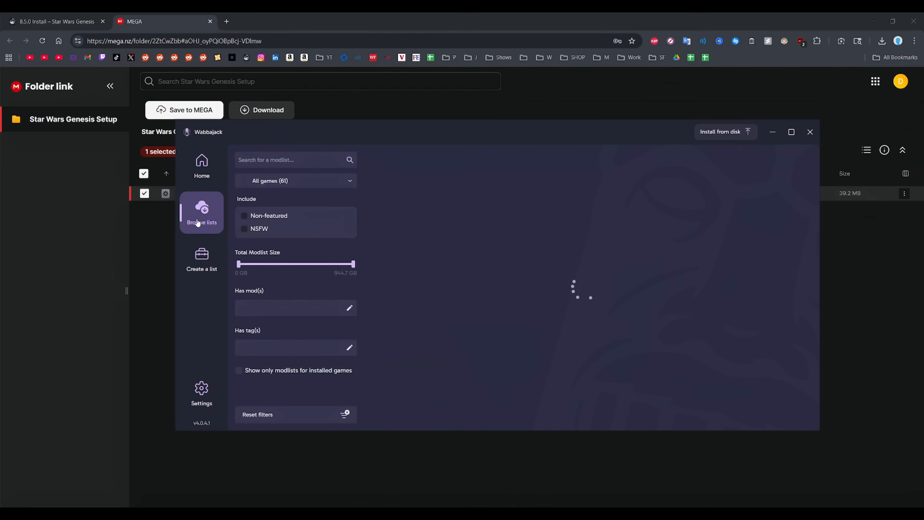
{"action": "left_click", "coordinate": [722, 132]}
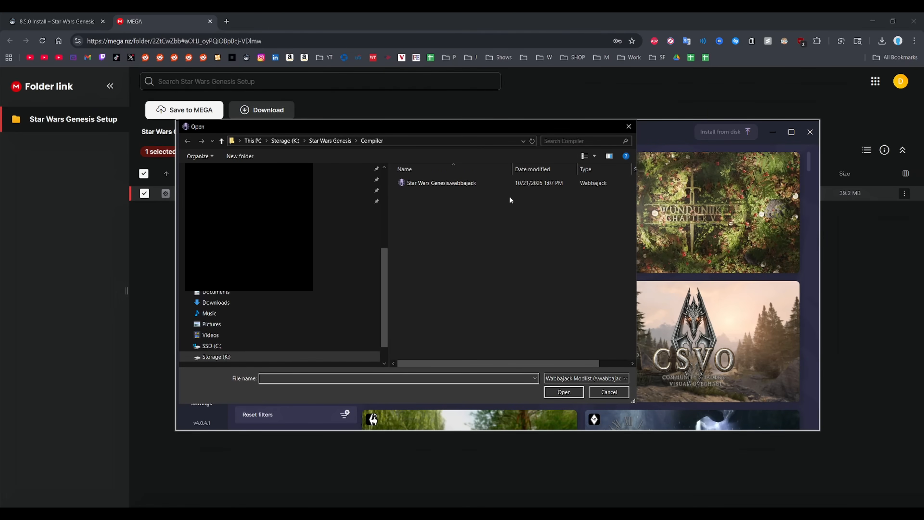
{"action": "left_click", "coordinate": [441, 183]}
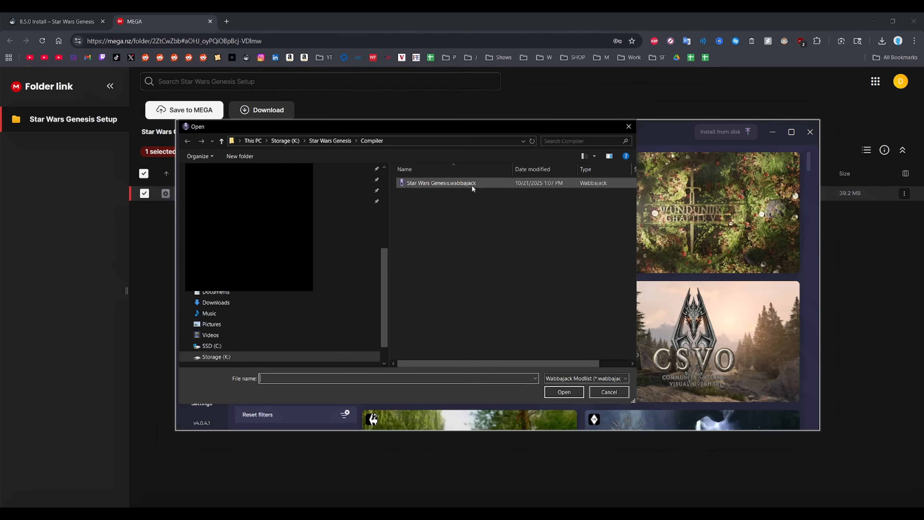
Step: Load Star Wars Genesis.wabbajack, confirm install location K:\Star Wars Genesis\Game, and start the install
{"action": "double_click", "coordinate": [441, 183]}
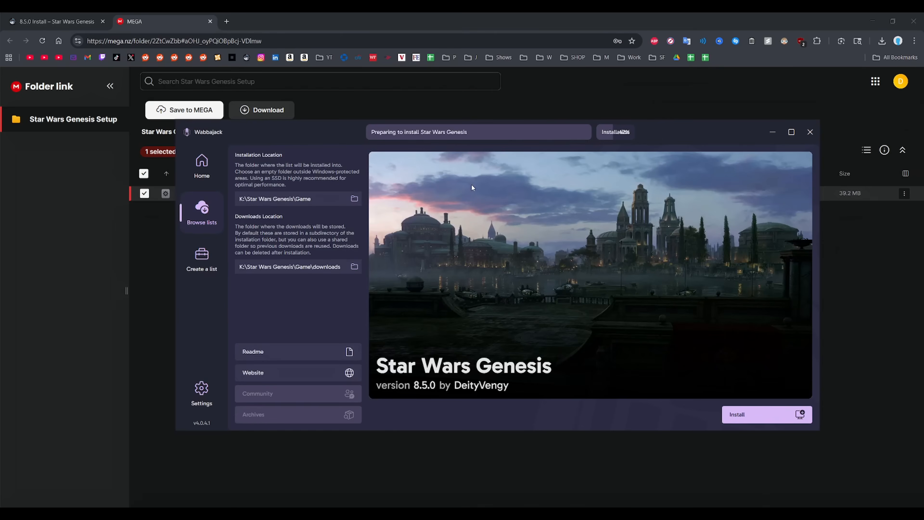
{"action": "mouse_move", "coordinate": [387, 304]}
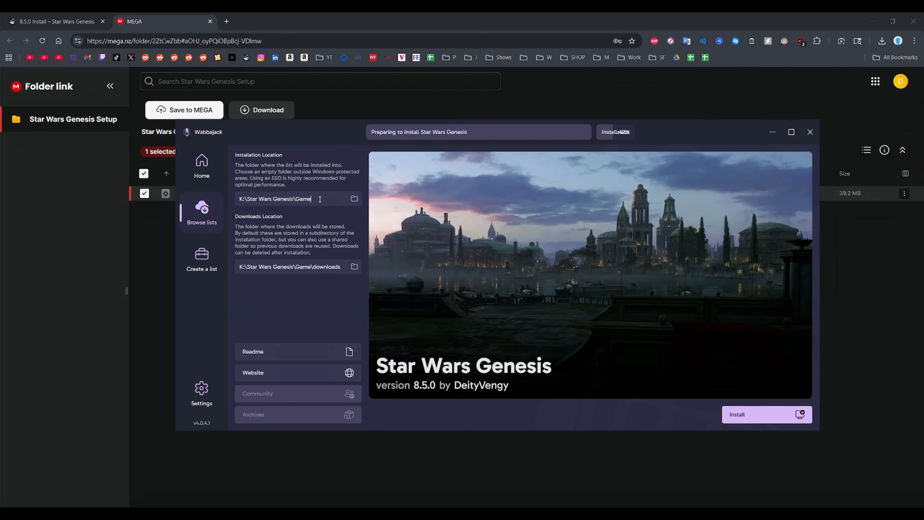
{"action": "triple_click", "coordinate": [274, 199]}
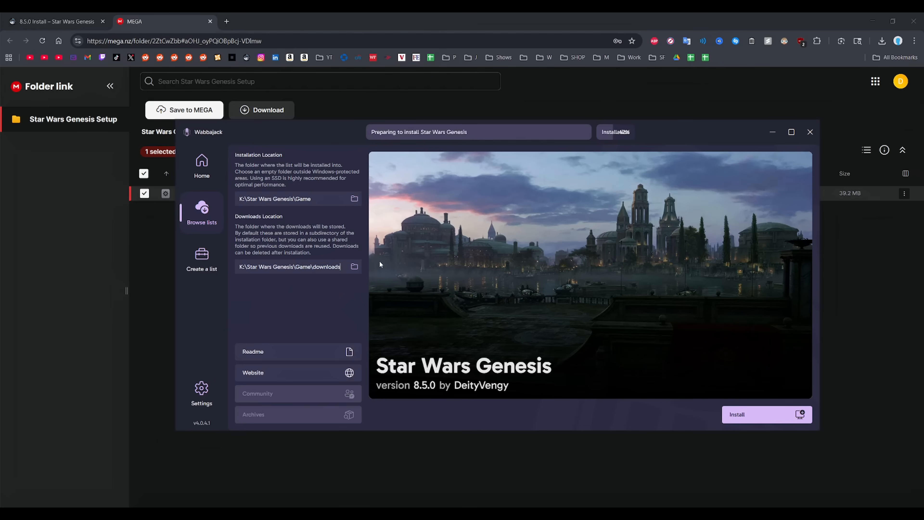
{"action": "mouse_move", "coordinate": [643, 316]}
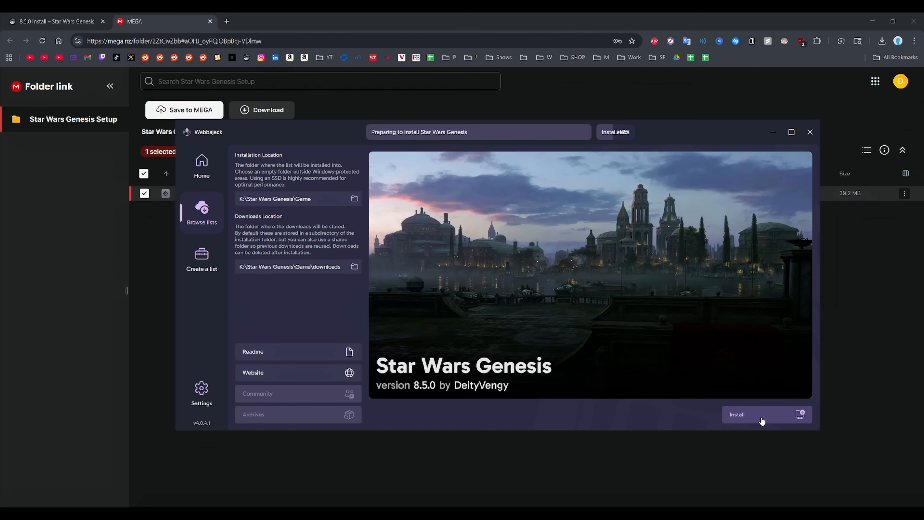
{"action": "left_click", "coordinate": [737, 415]}
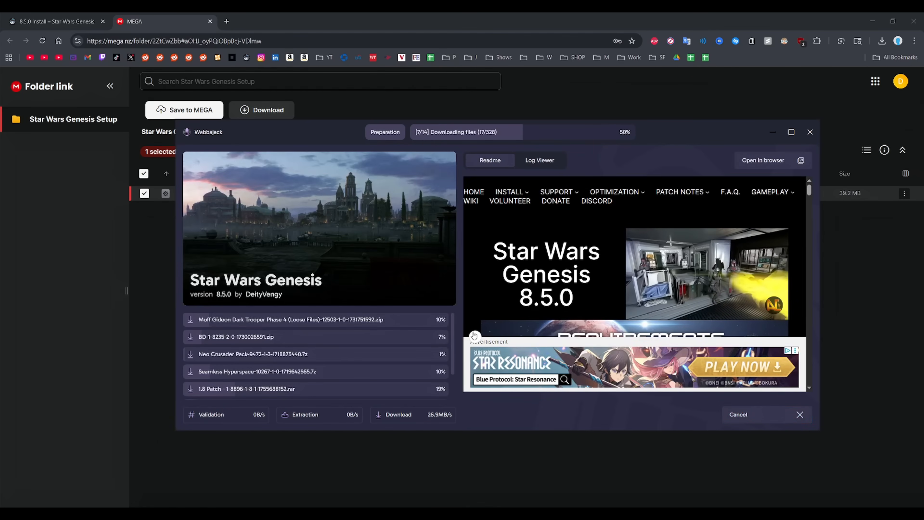
Step: Let the install finish and view the installed Game folder with Mod Organizer files in File Explorer
{"action": "left_click", "coordinate": [539, 160]}
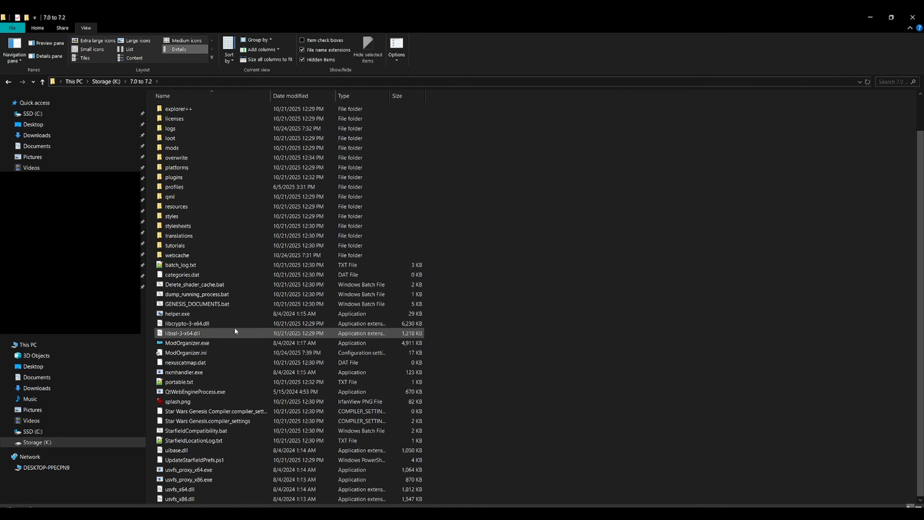
Step: Run GENESIS_DOCUMENTS.bat and answer N to the max graphics settings prompt
{"action": "left_click", "coordinate": [198, 304]}
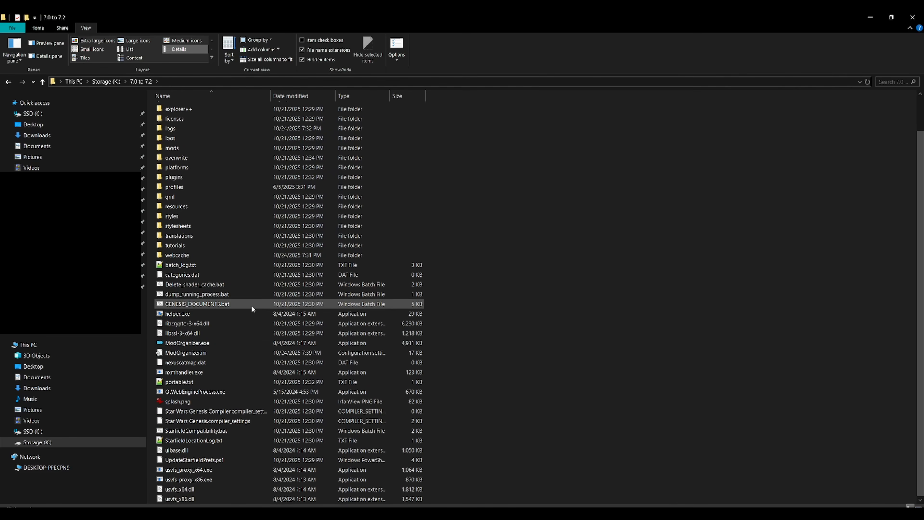
{"action": "double_click", "coordinate": [198, 304]}
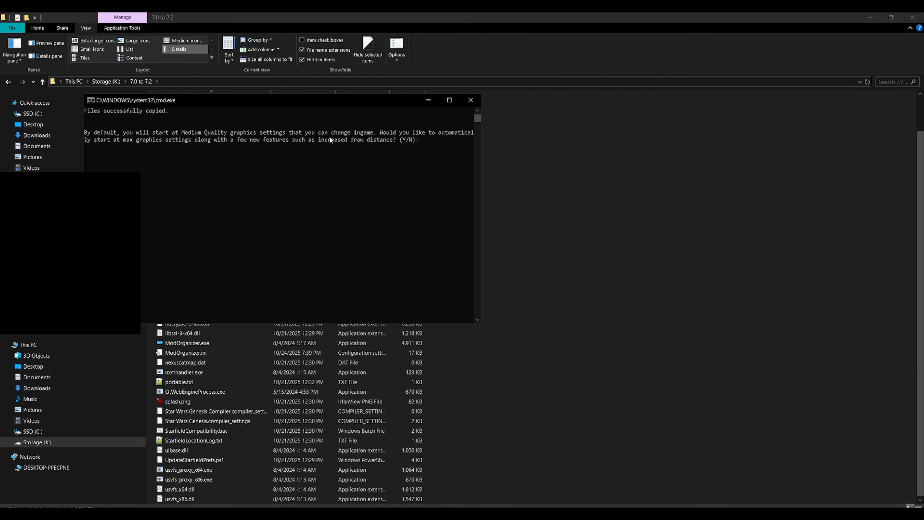
{"action": "mouse_move", "coordinate": [398, 168]}
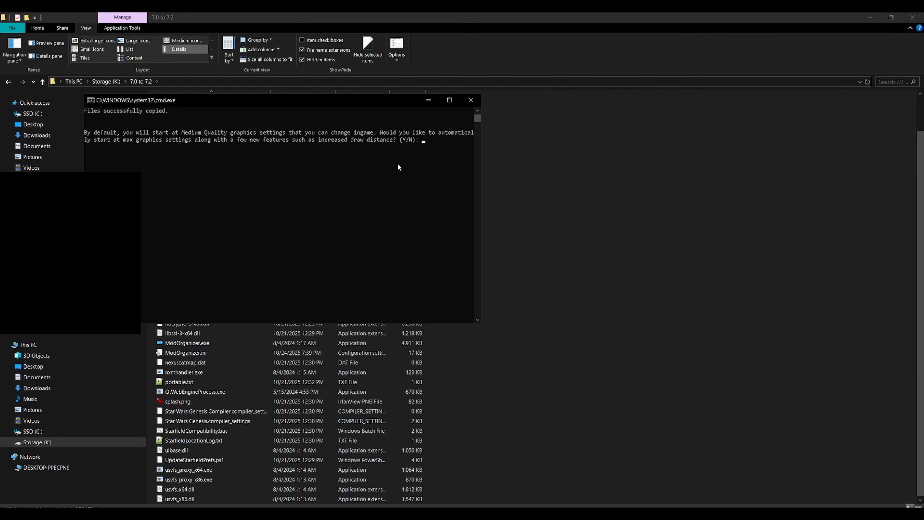
{"action": "type", "text": "n"}
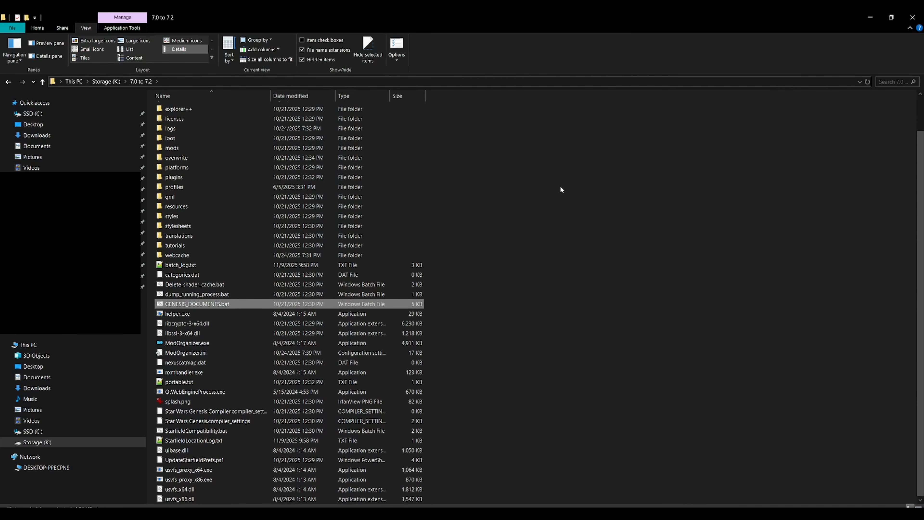
Step: Review guide step 9, then launch ModOrganizer.exe showing the Star Wars Genesis Compiler profile
{"action": "left_click", "coordinate": [559, 190]}
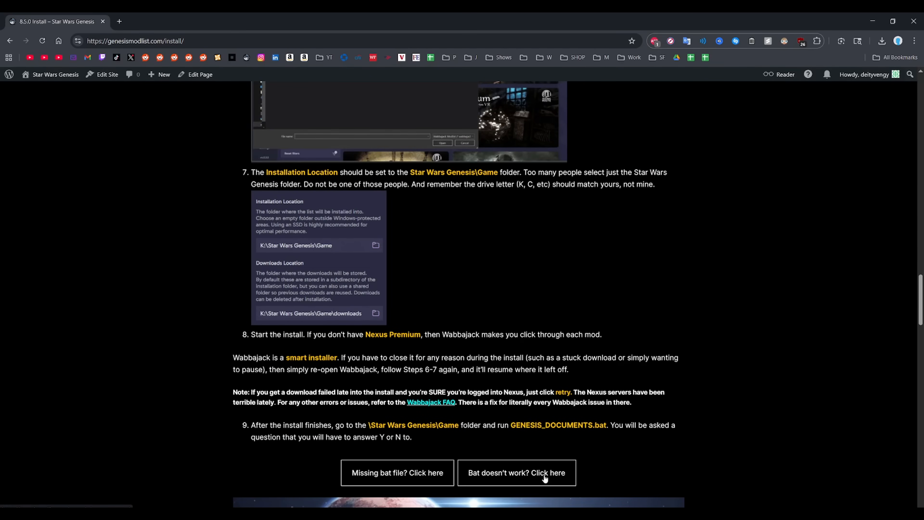
{"action": "left_click", "coordinate": [517, 472]}
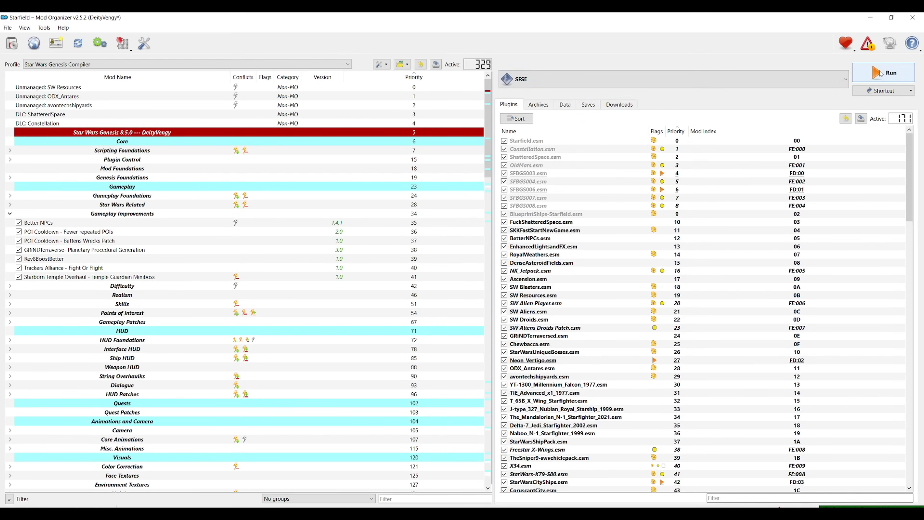
Step: Run the modded Starfield from Mod Organizer and start a new game with the default character
{"action": "left_click", "coordinate": [884, 71]}
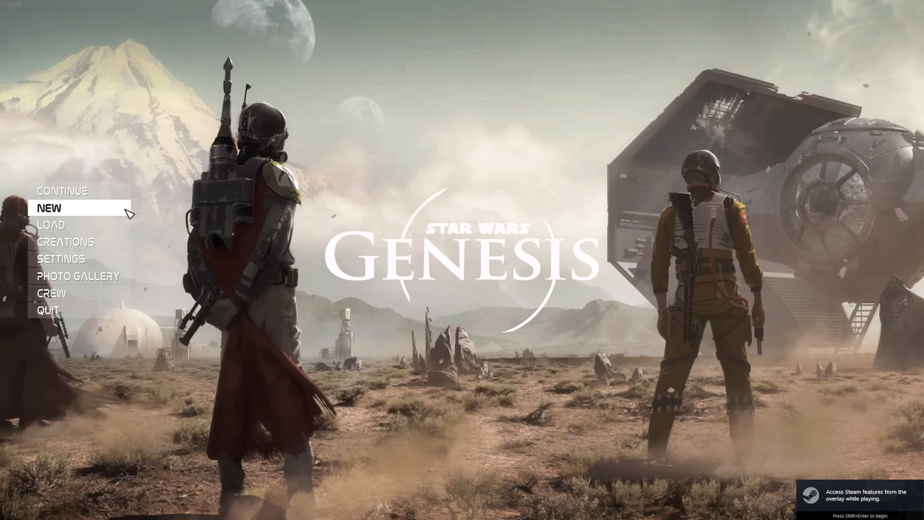
{"action": "left_click", "coordinate": [48, 207]}
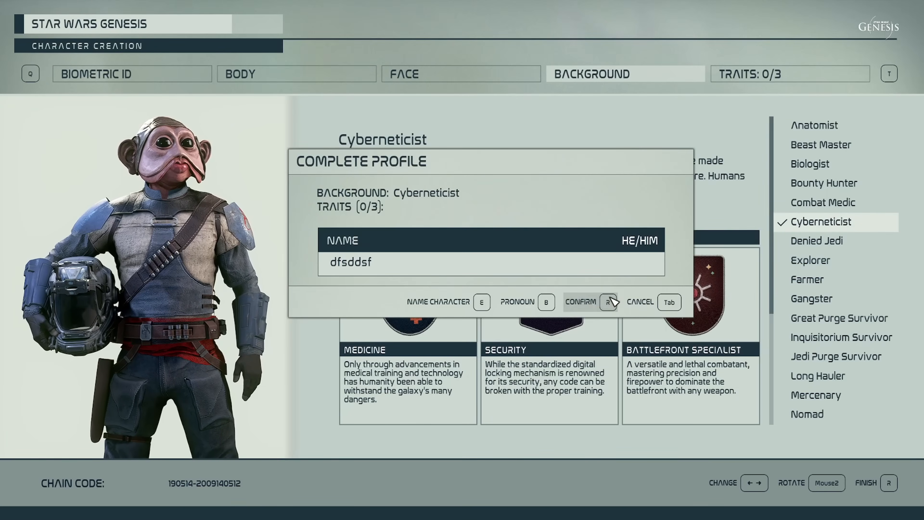
{"action": "left_click", "coordinate": [592, 302]}
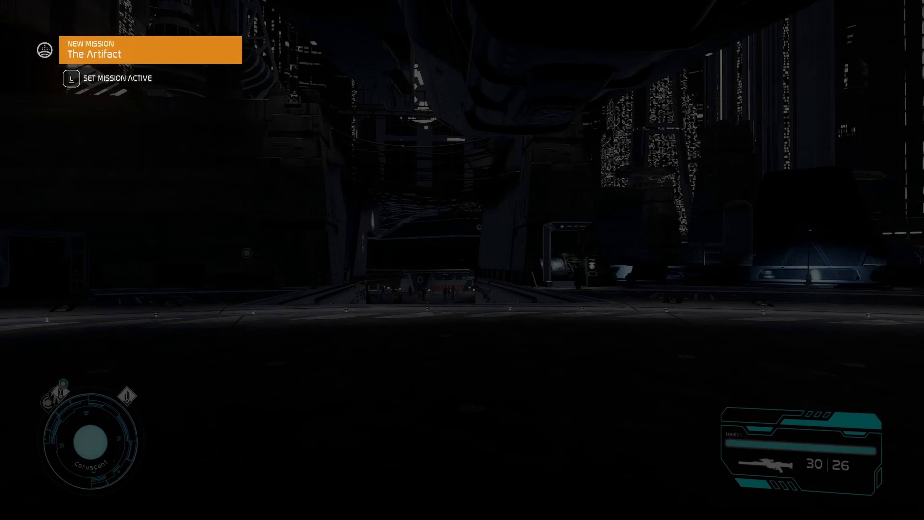
{"action": "key", "text": "Tab"}
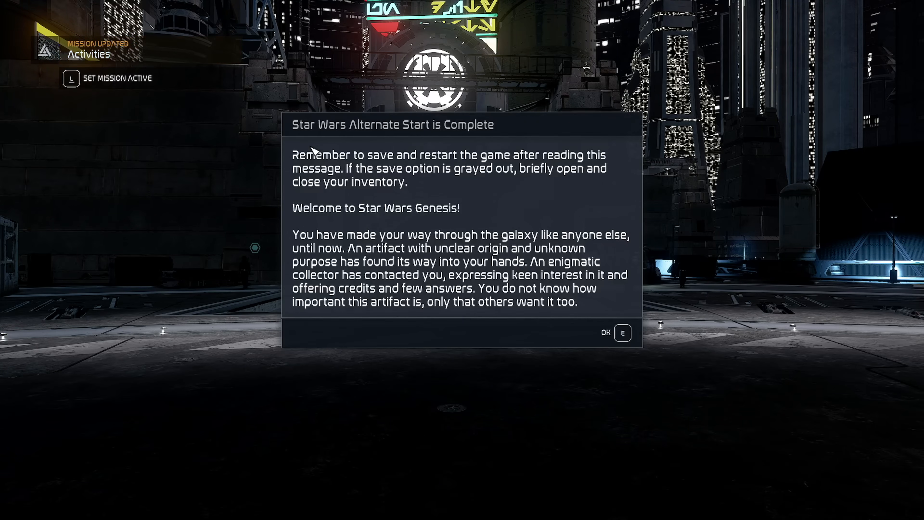
Step: Dismiss the alternate-start welcome on Coruscant and request save-and-quit to the main menu
{"action": "left_click", "coordinate": [604, 332]}
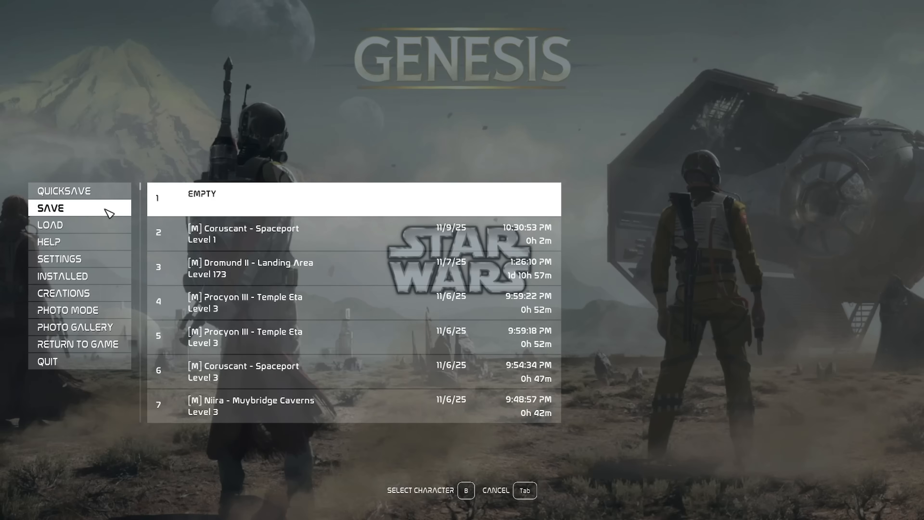
{"action": "left_click", "coordinate": [47, 360]}
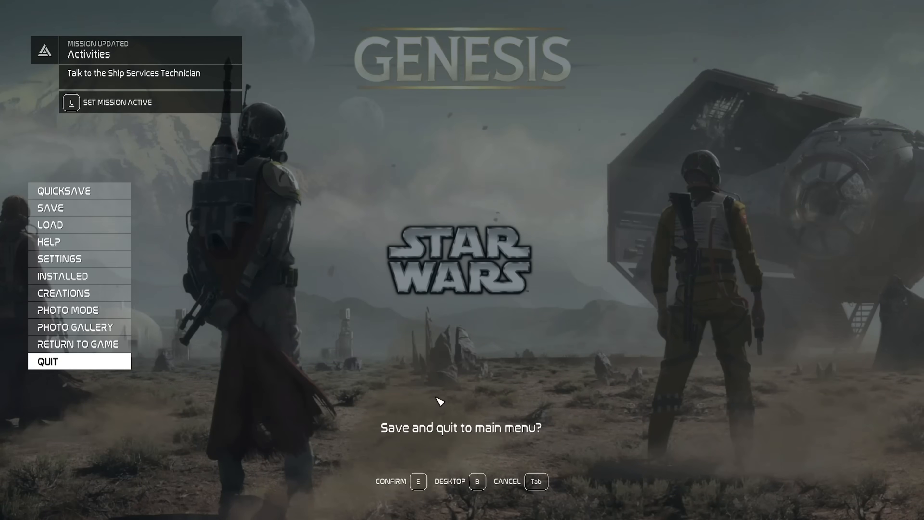
{"action": "left_click", "coordinate": [50, 225]}
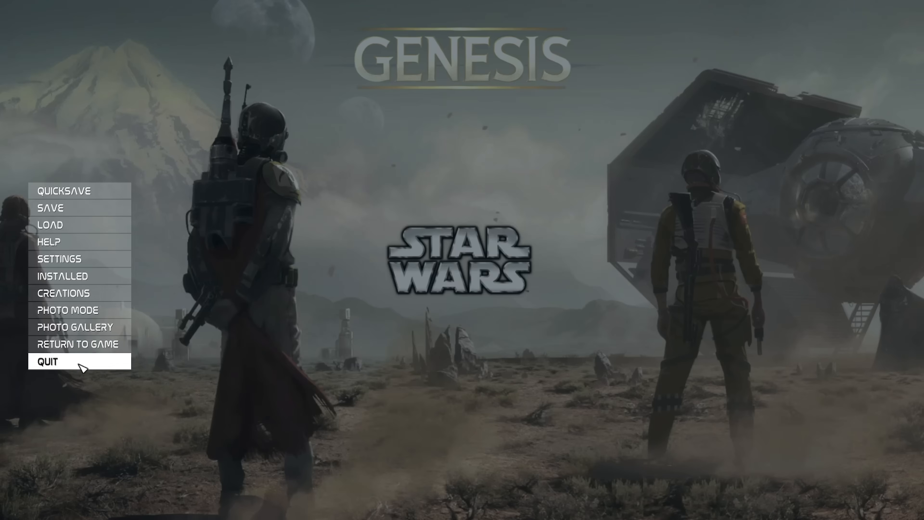
Step: Quit to the main menu, view the saved games via LOAD, then switch to the modlist's Discord server
{"action": "left_click", "coordinate": [50, 224]}
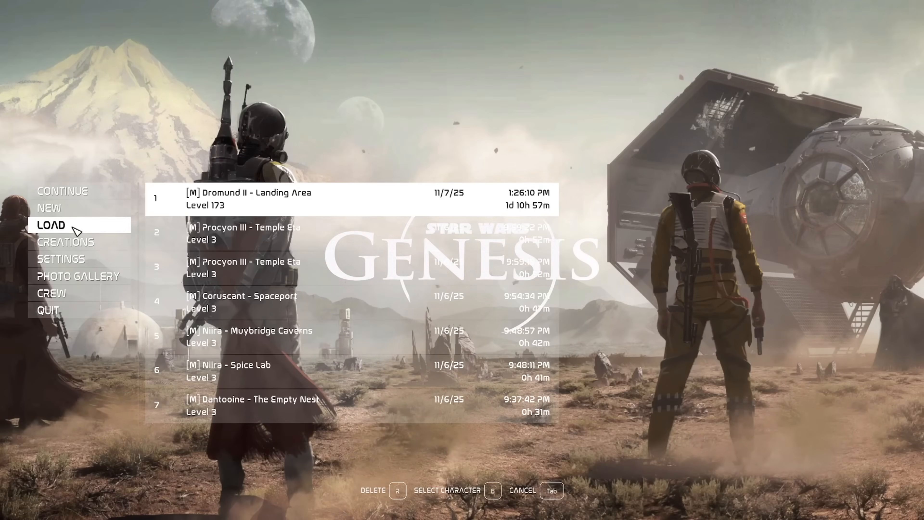
{"action": "left_click", "coordinate": [493, 490]}
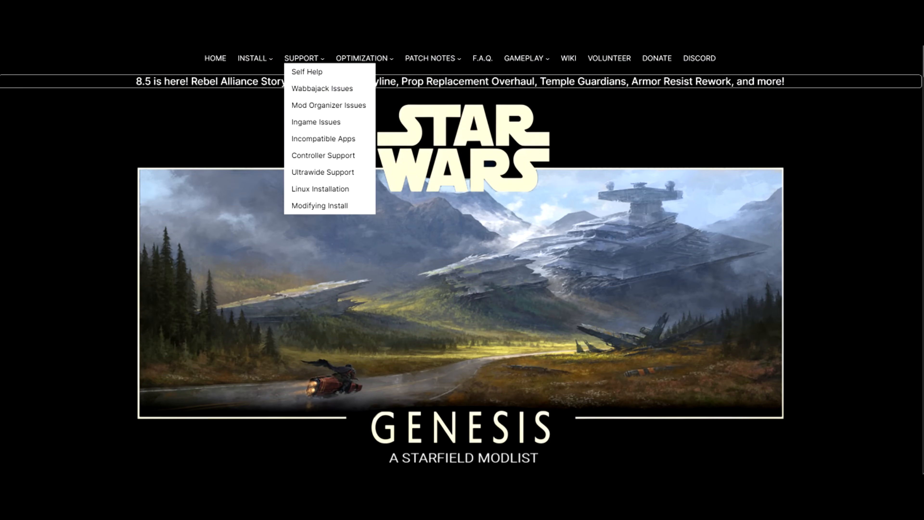
{"action": "left_click", "coordinate": [699, 57]}
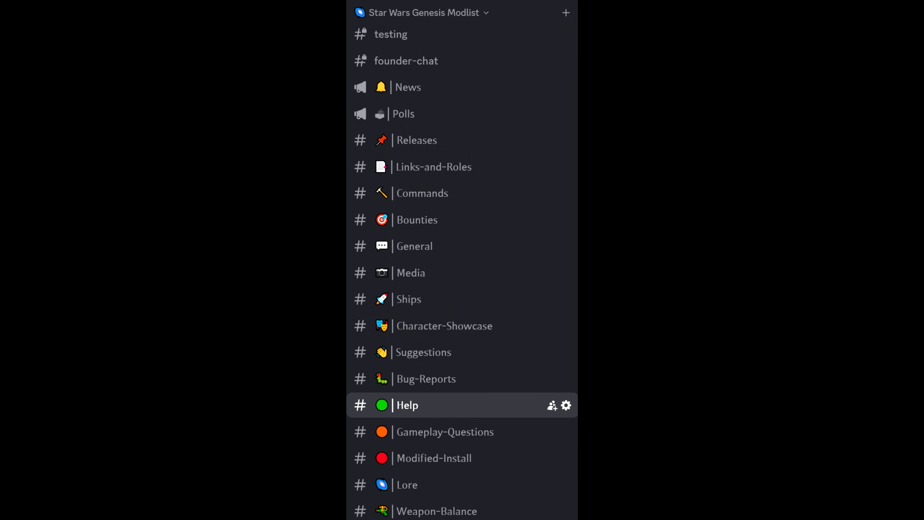